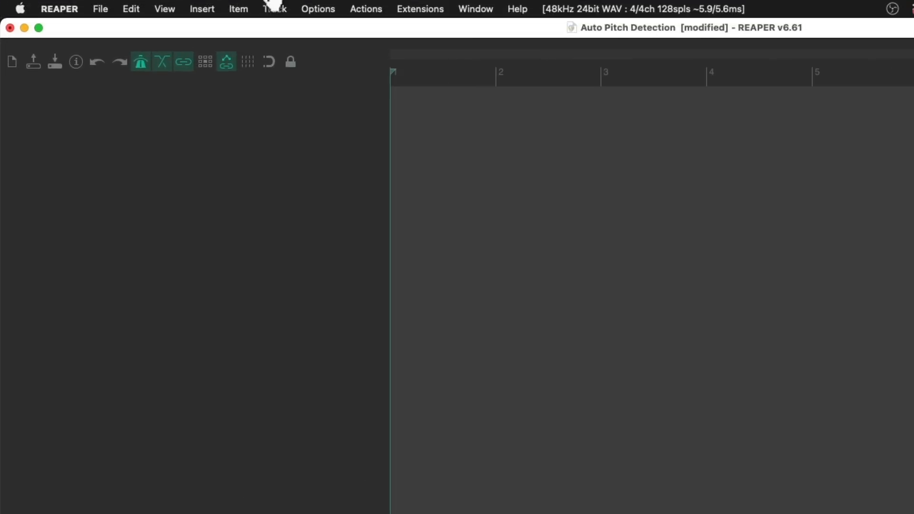
Step: Show the Media Explorer and browse into the Pitched Samples folder
click(165, 8)
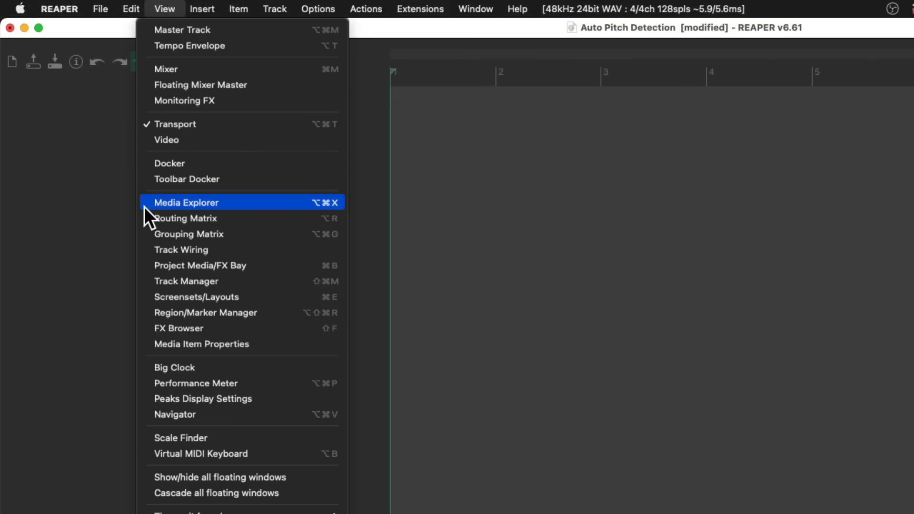
click(186, 202)
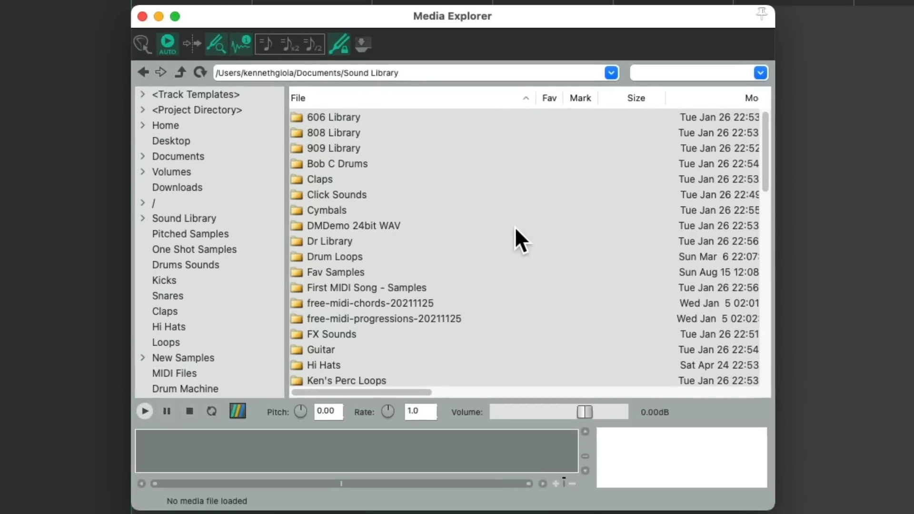
mouse_move(316, 217)
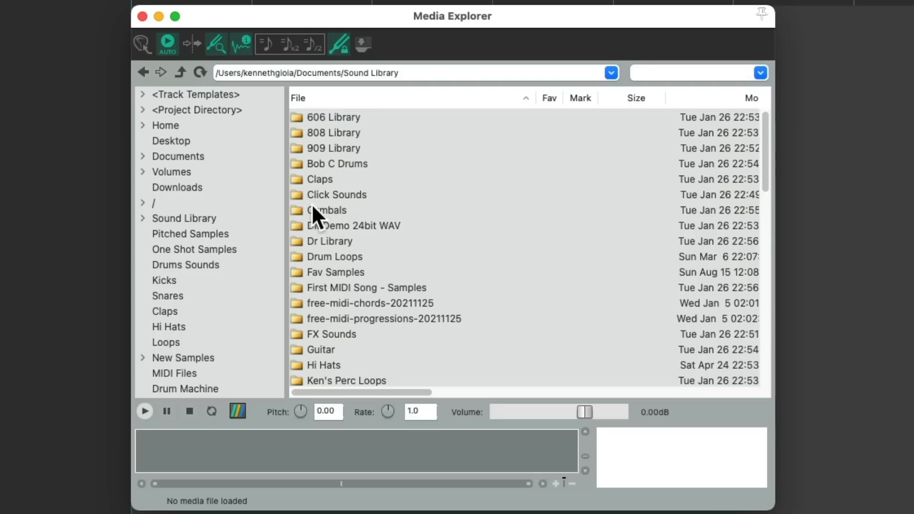
mouse_move(251, 248)
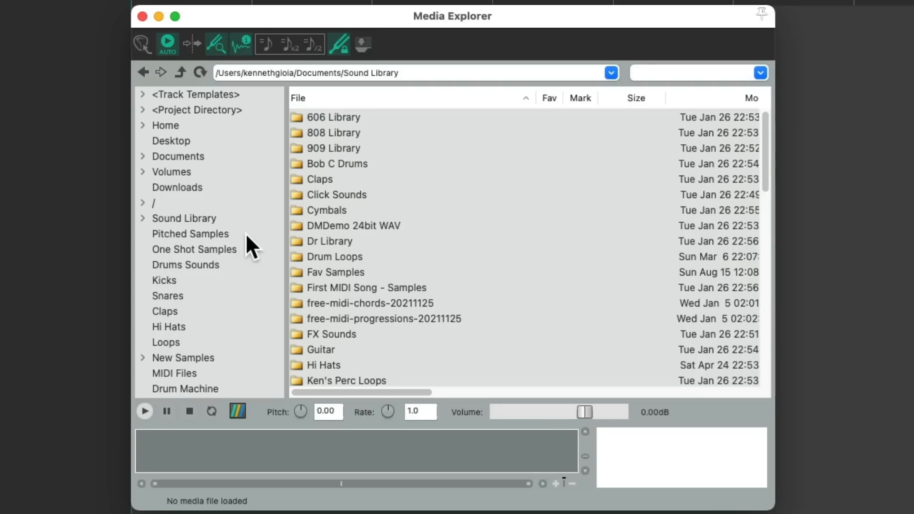
click(190, 234)
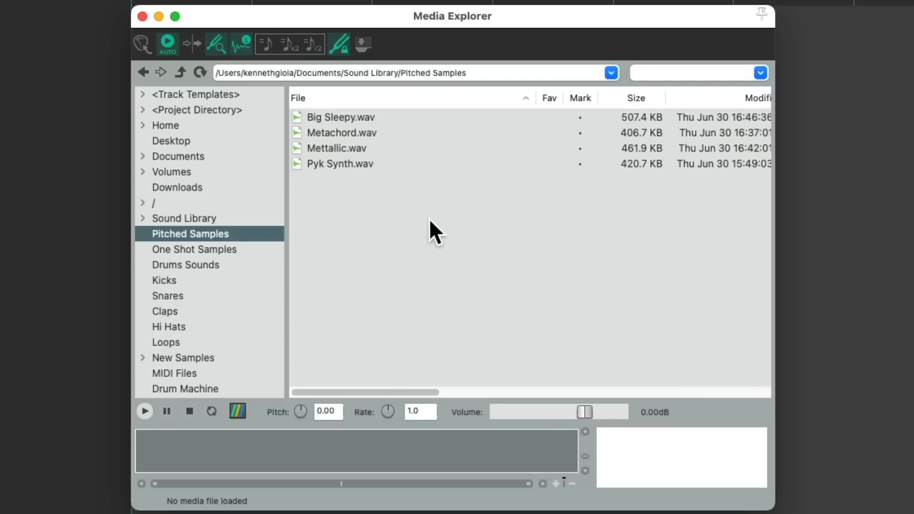
mouse_move(425, 131)
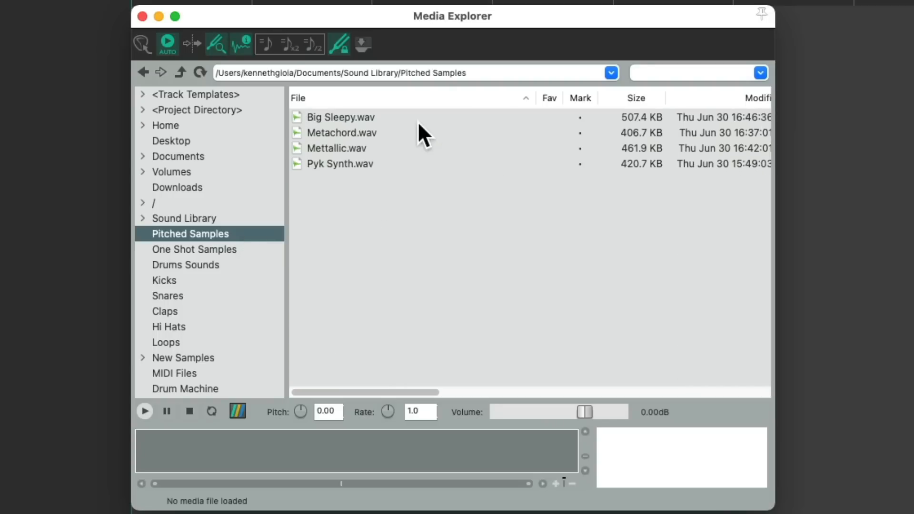
Step: Audition Big Sleepy, Metachord, Mettallic and Pyk Synth wav files repeatedly to hear their detected pitches
click(341, 117)
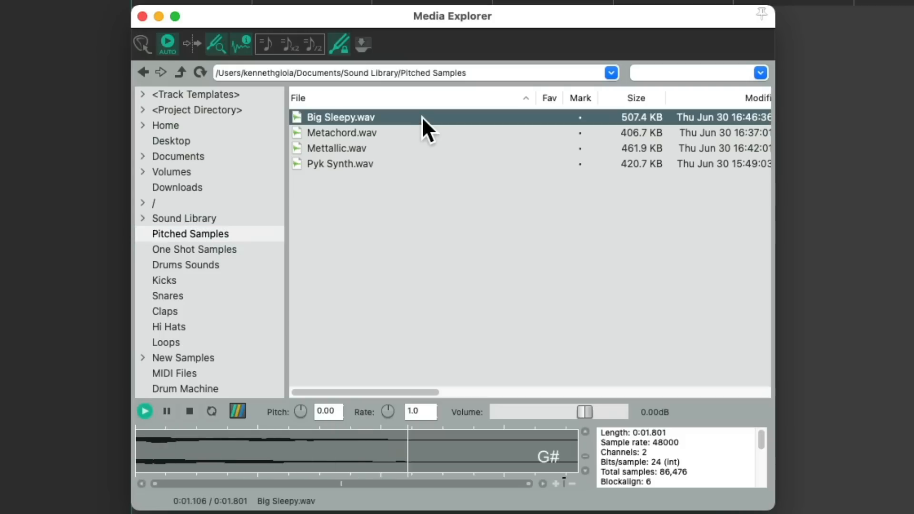
click(341, 132)
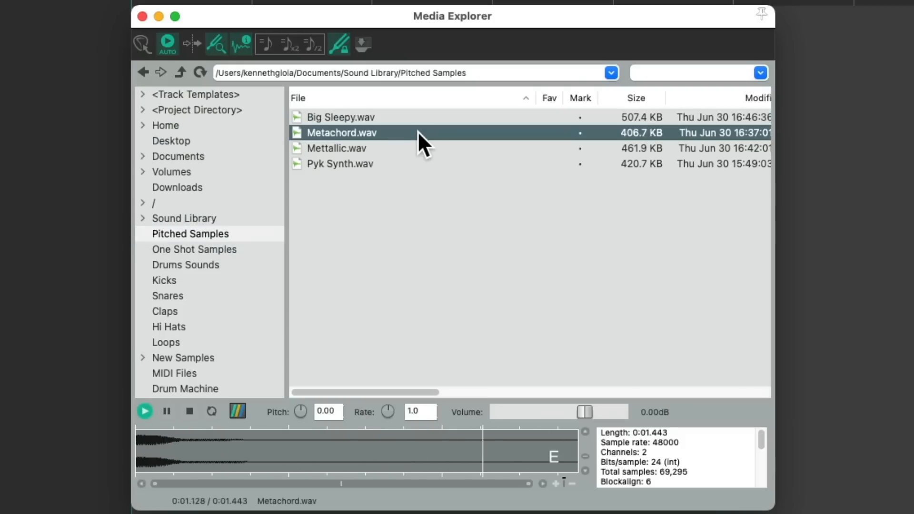
click(337, 148)
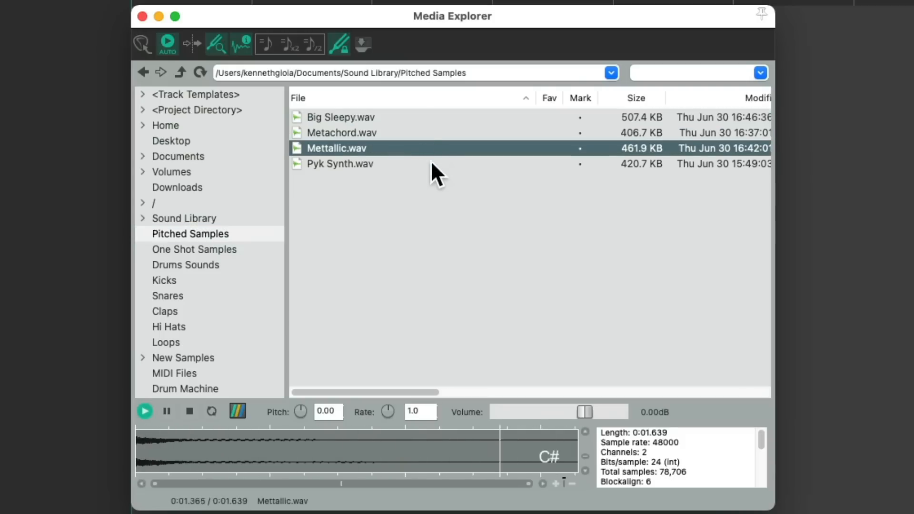
click(340, 163)
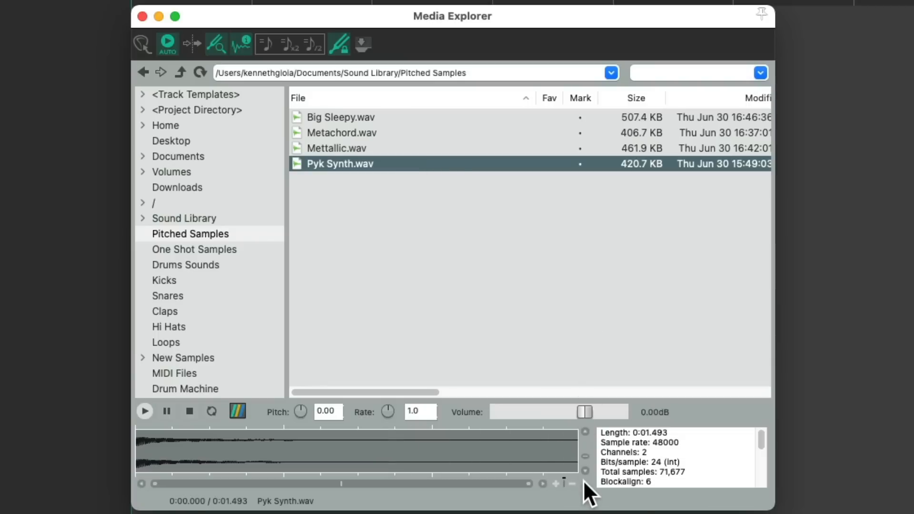
click(340, 117)
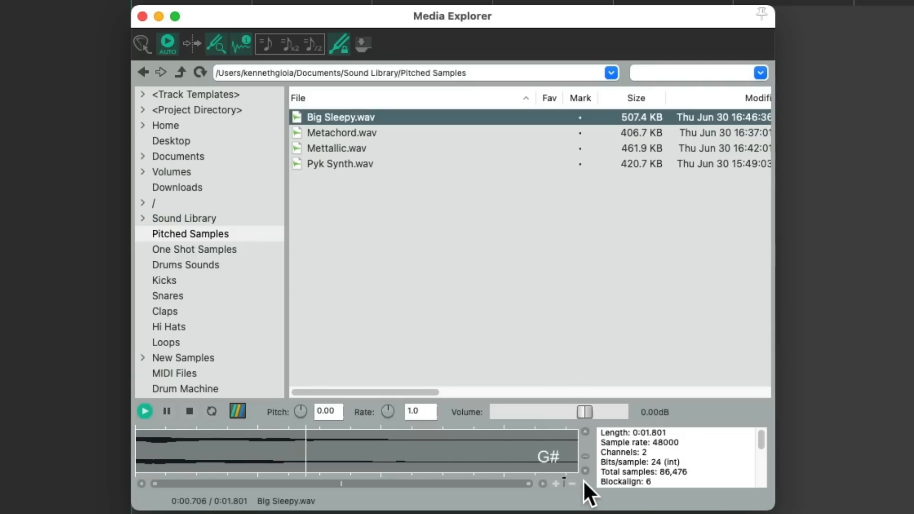
click(341, 132)
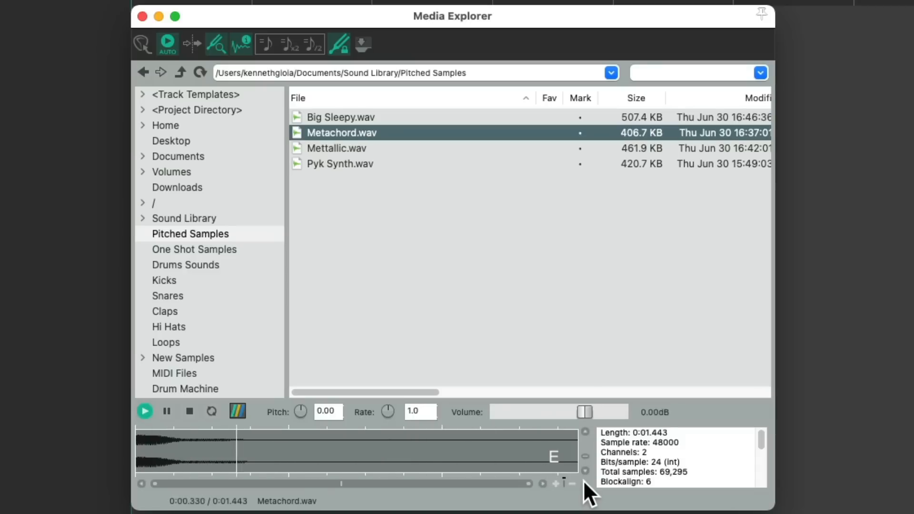
click(336, 148)
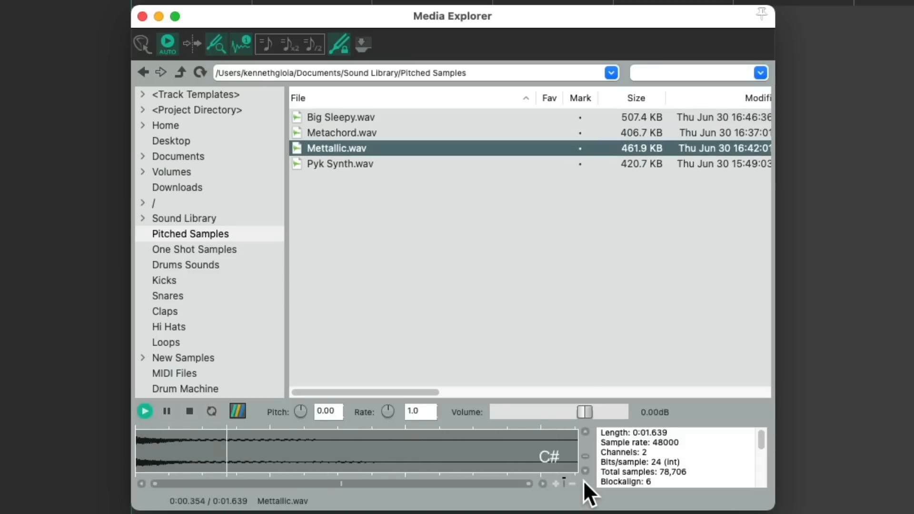
click(339, 164)
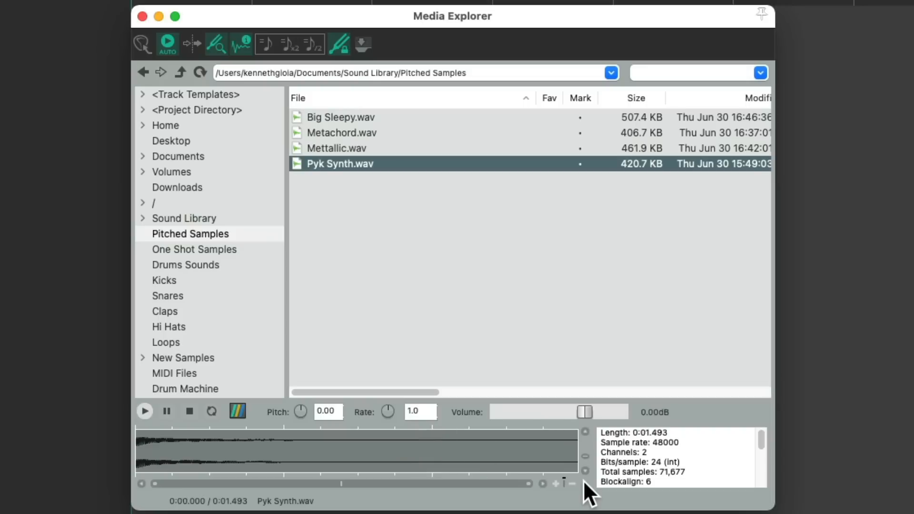
click(341, 118)
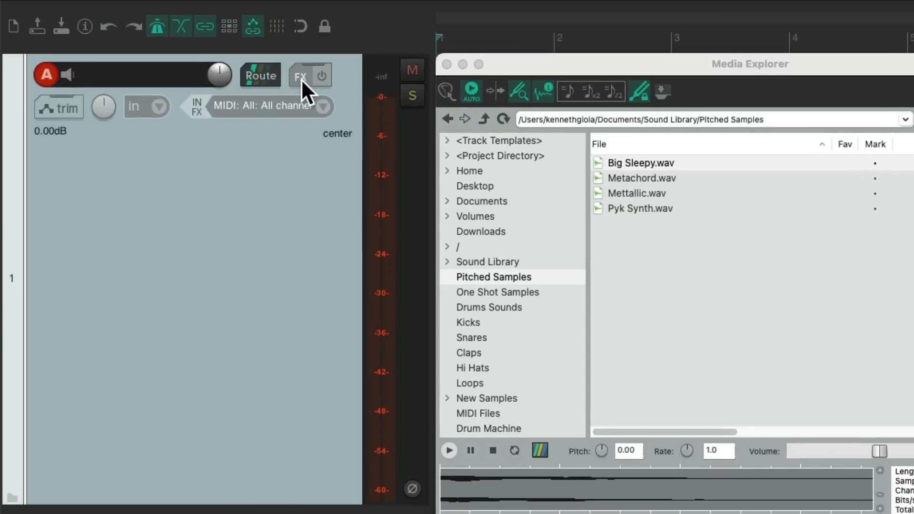
Step: Add Cockos ReaSamplOmatic5000 to track 1's FX chain and load Big Sleepy.wav into it
click(299, 77)
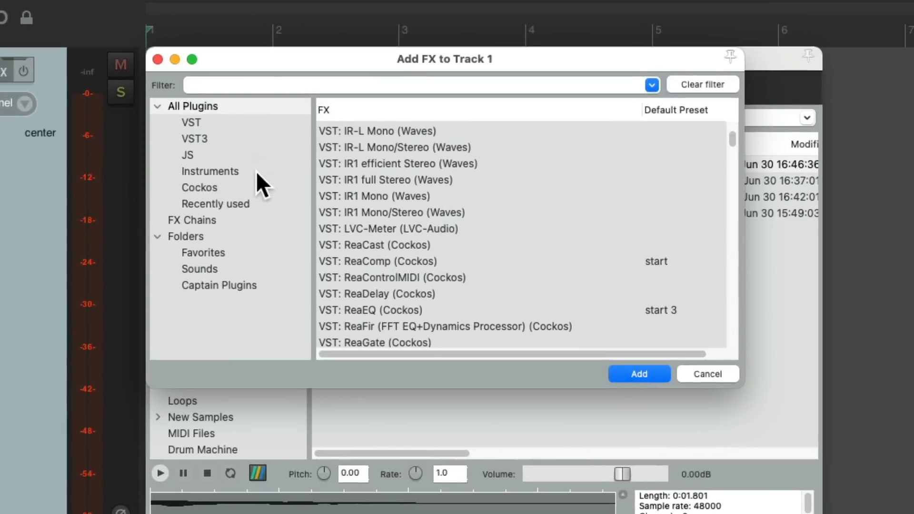
click(199, 187)
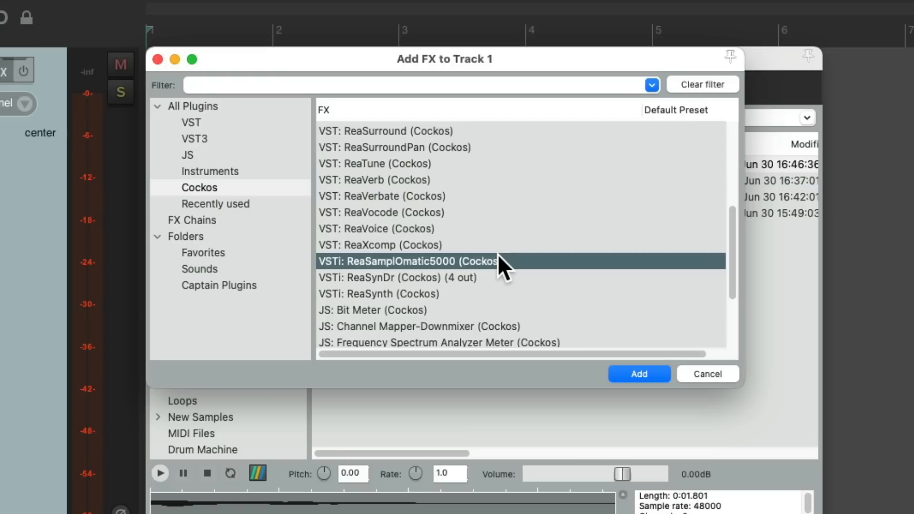
mouse_move(464, 277)
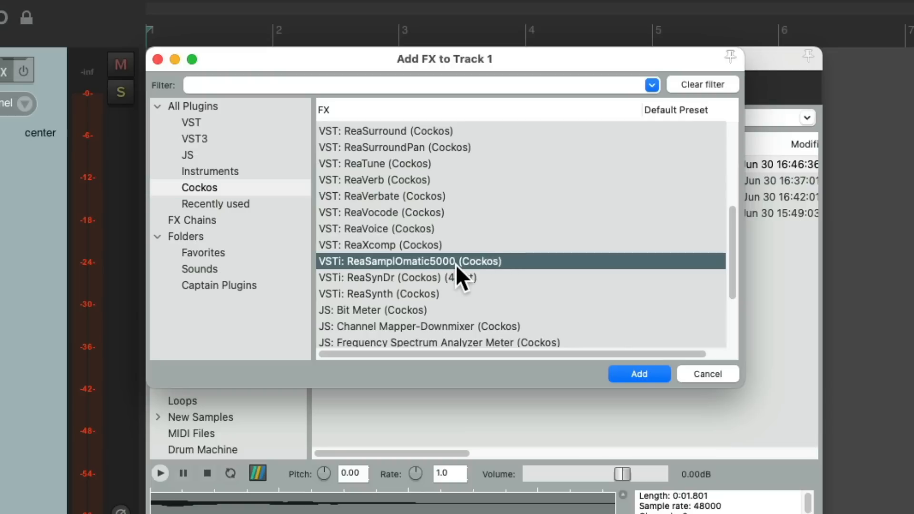
mouse_move(464, 275)
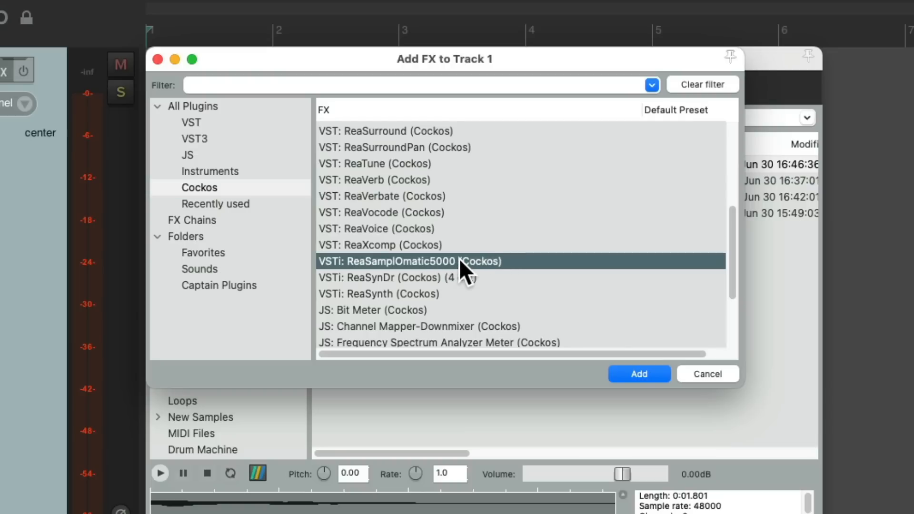
click(638, 374)
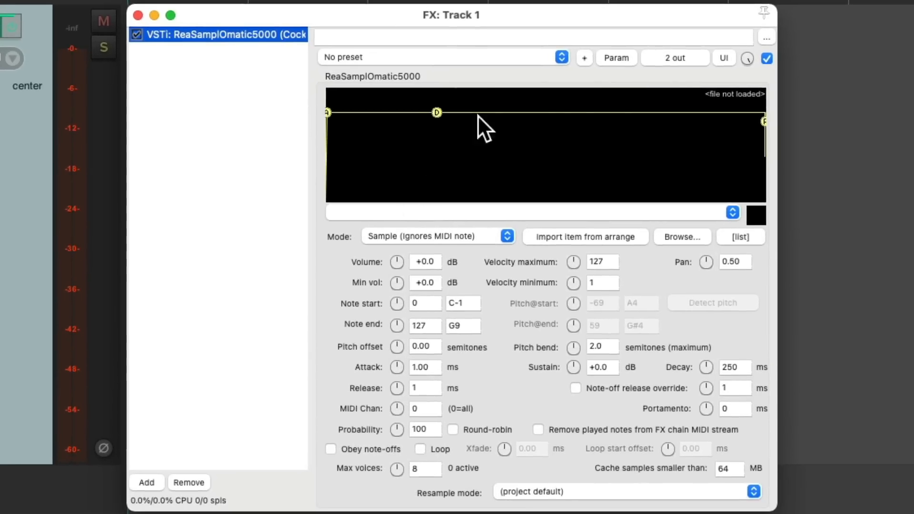
mouse_move(513, 359)
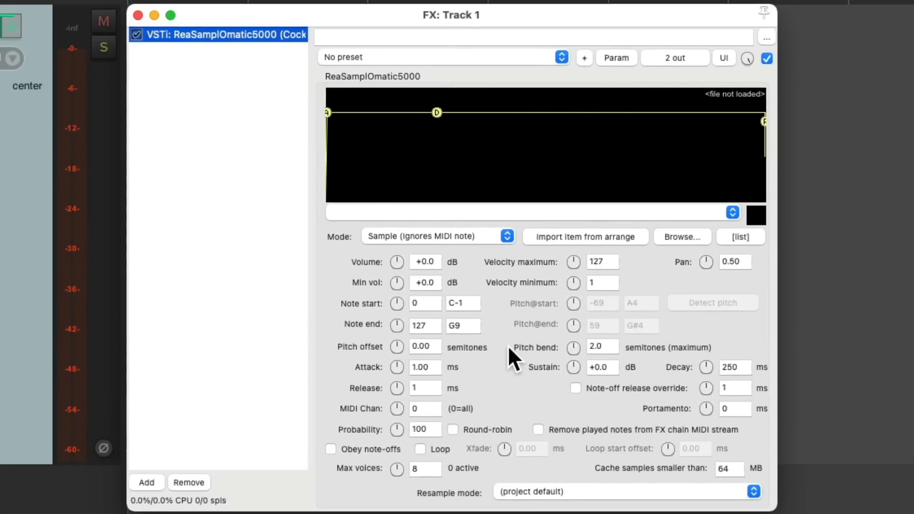
click(681, 237)
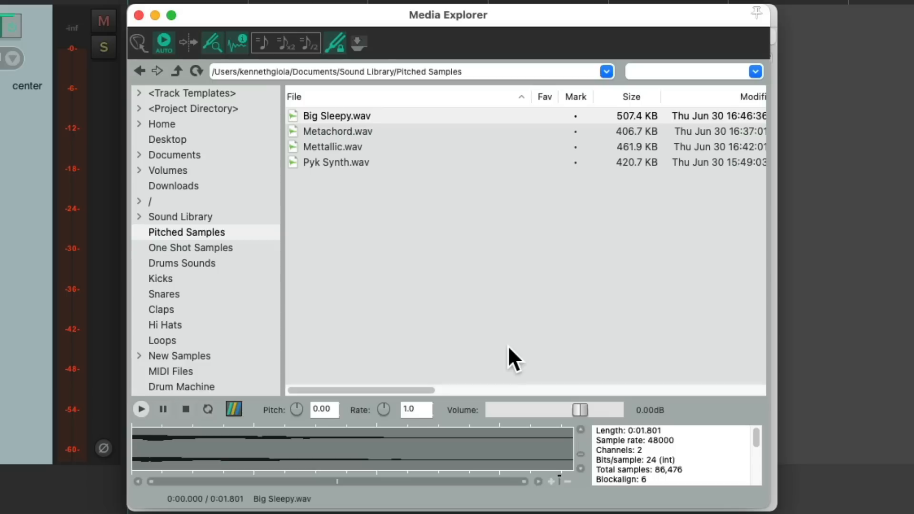
click(336, 115)
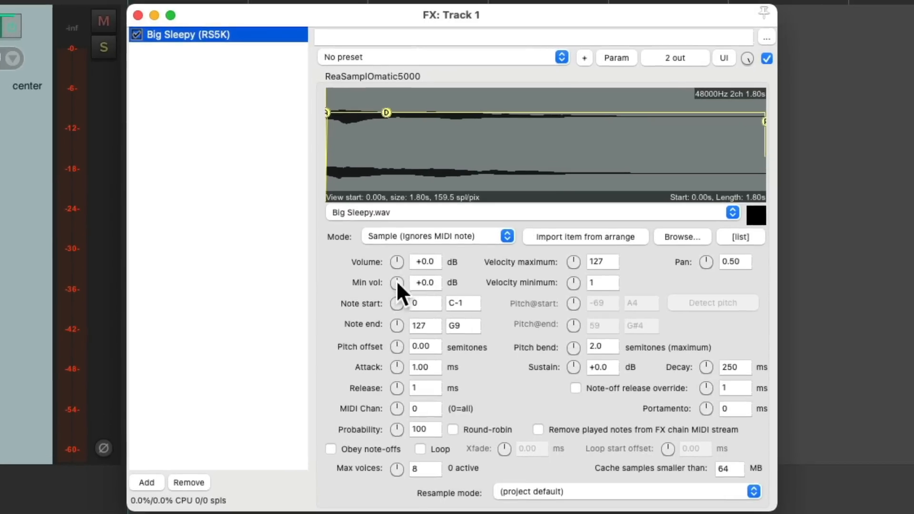
mouse_move(523, 358)
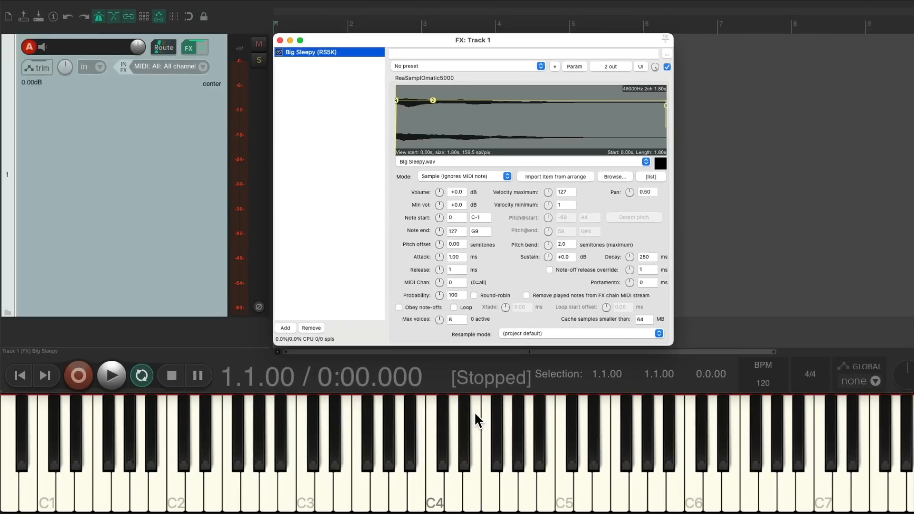
Step: Switch the sampler to Note (Semitone shifted) mode and detect its root pitch as -68 G#4
click(304, 455)
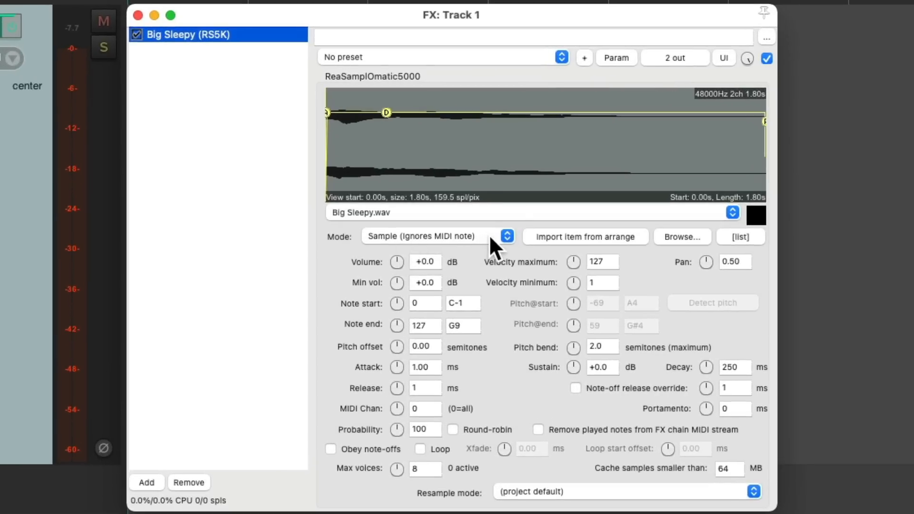
click(506, 236)
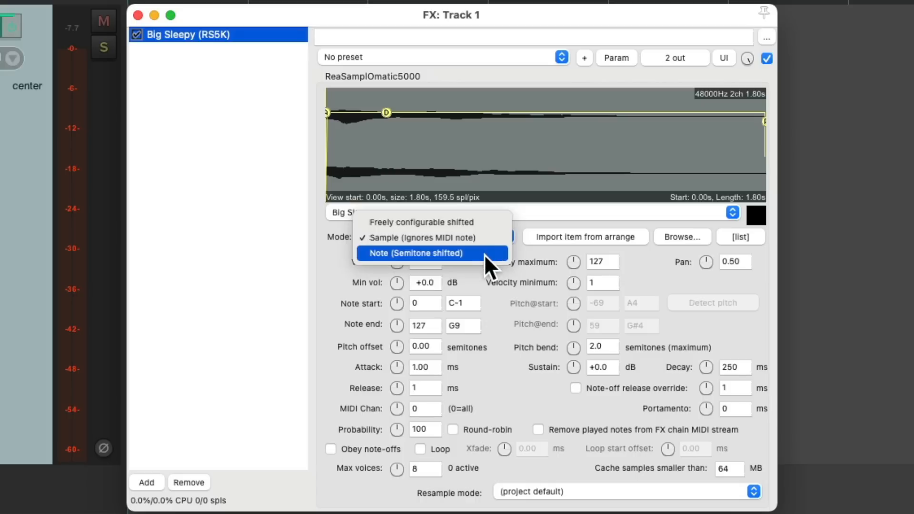
click(430, 253)
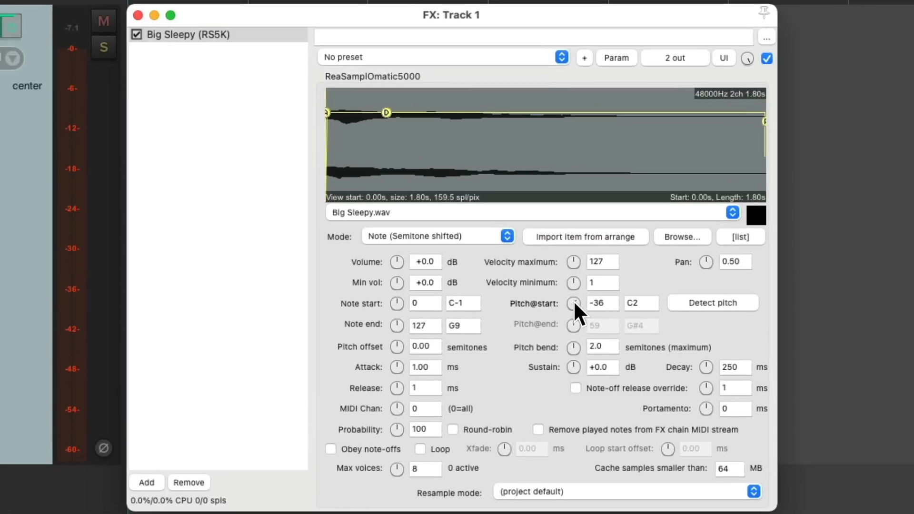
mouse_move(691, 315)
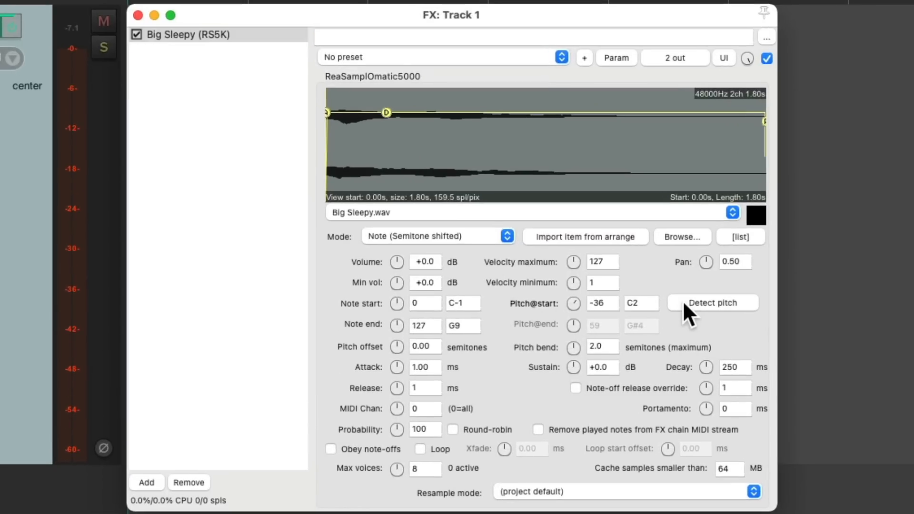
click(711, 303)
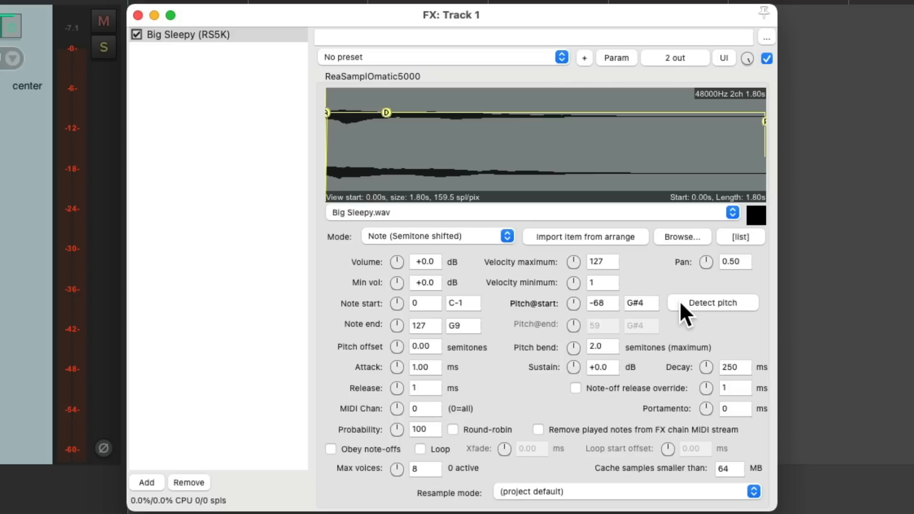
mouse_move(617, 327)
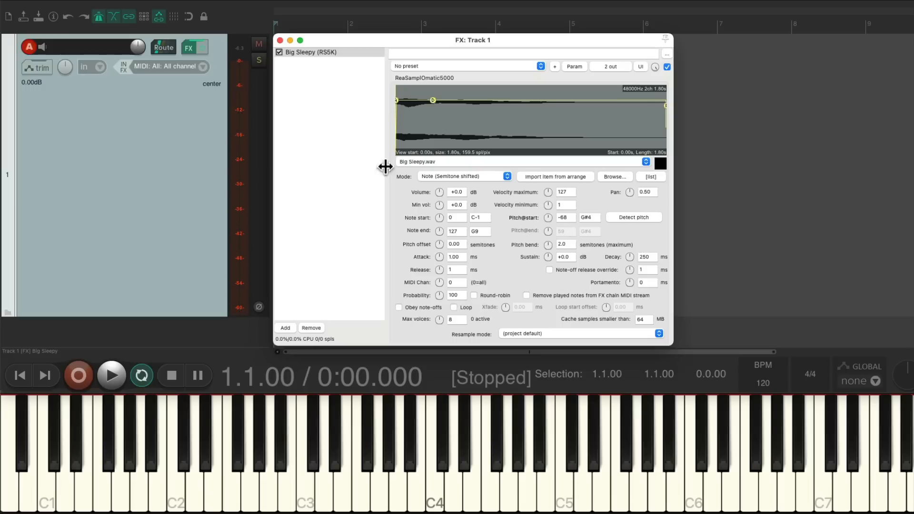
Step: Insert Big Sleepy.wav into a sample player on a new track from the Media Explorer
click(279, 40)
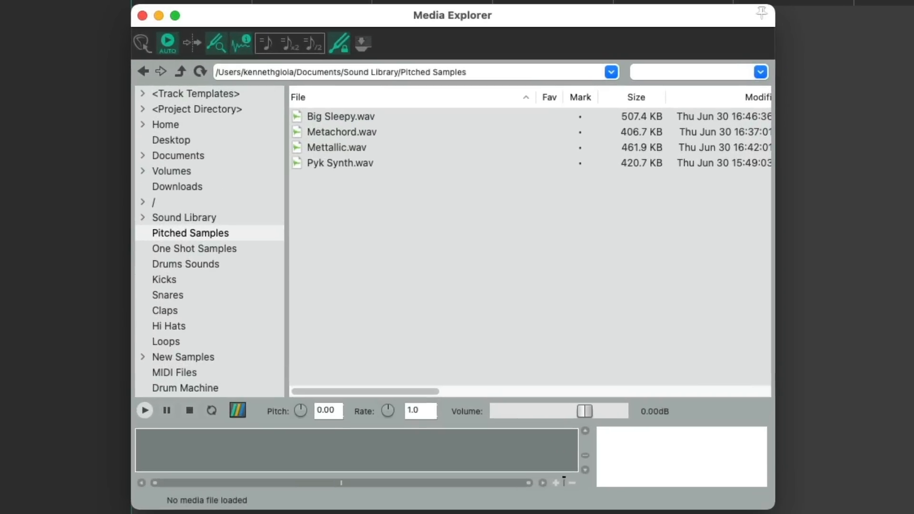
mouse_move(401, 128)
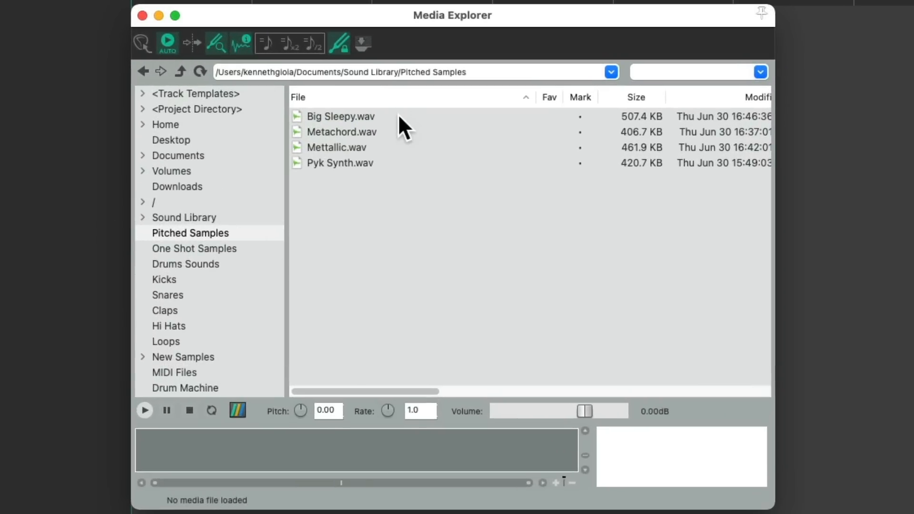
click(341, 116)
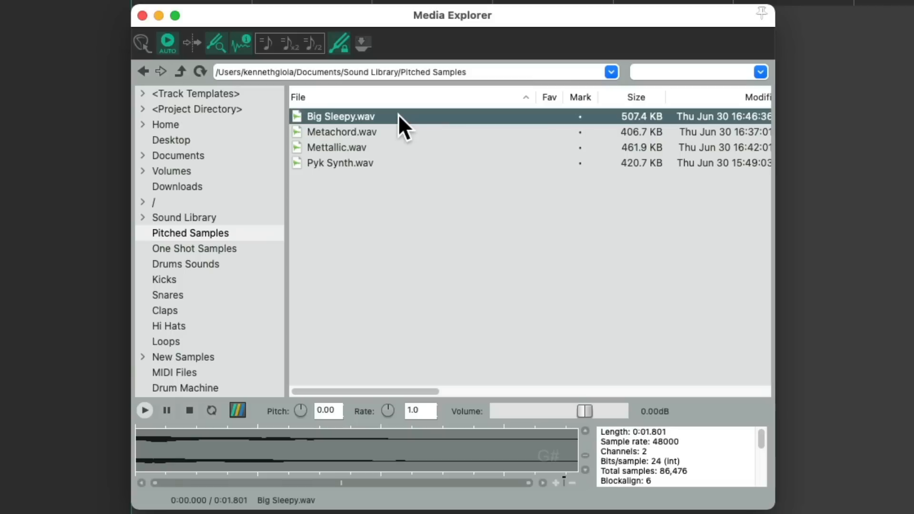
right_click(341, 116)
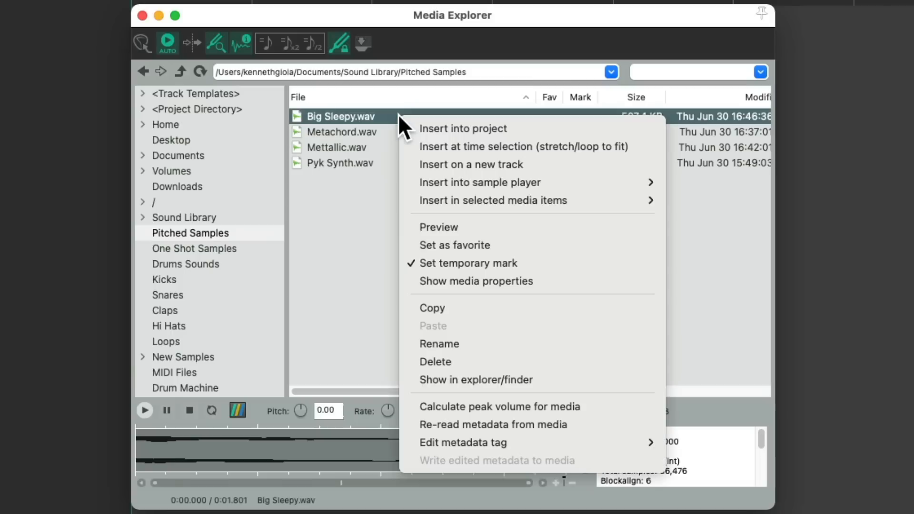
mouse_move(479, 182)
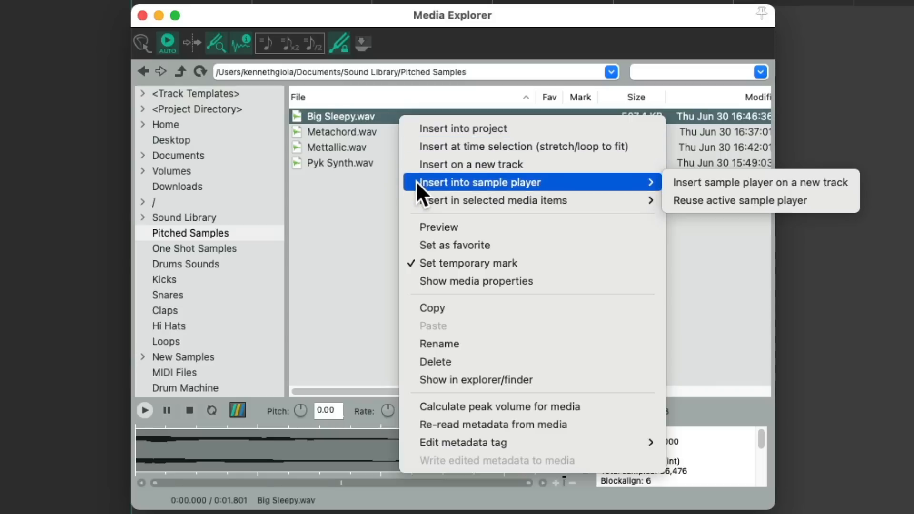
mouse_move(731, 193)
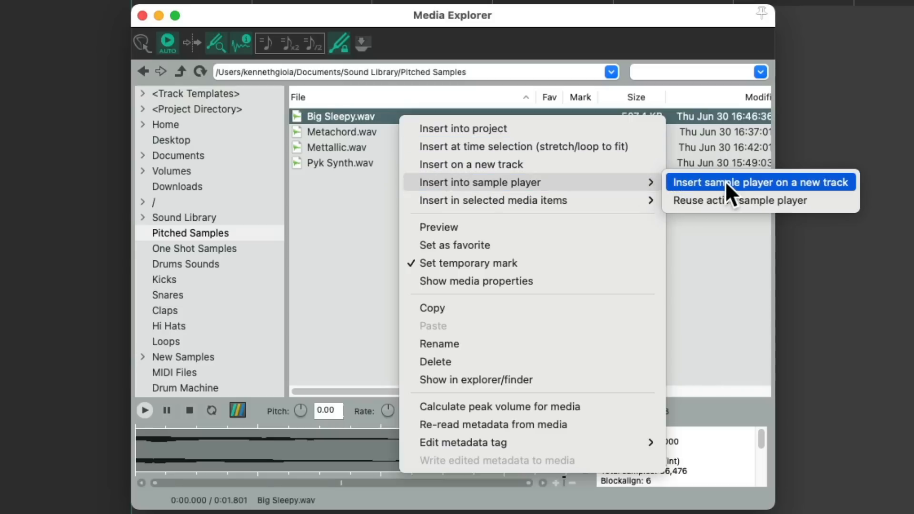
mouse_move(732, 197)
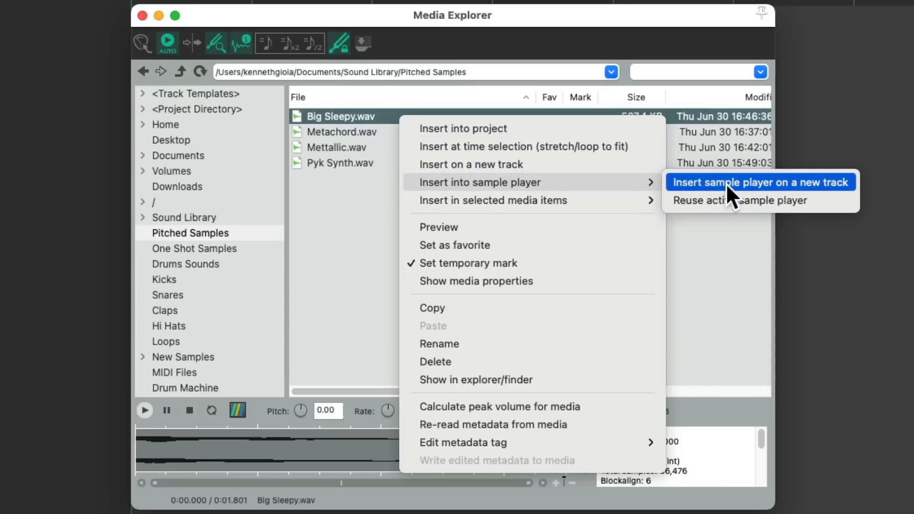
click(760, 182)
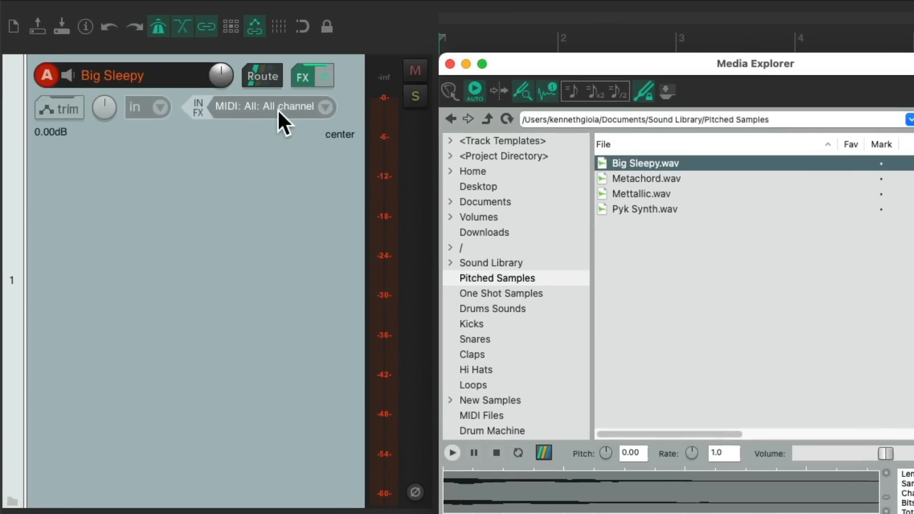
mouse_move(308, 114)
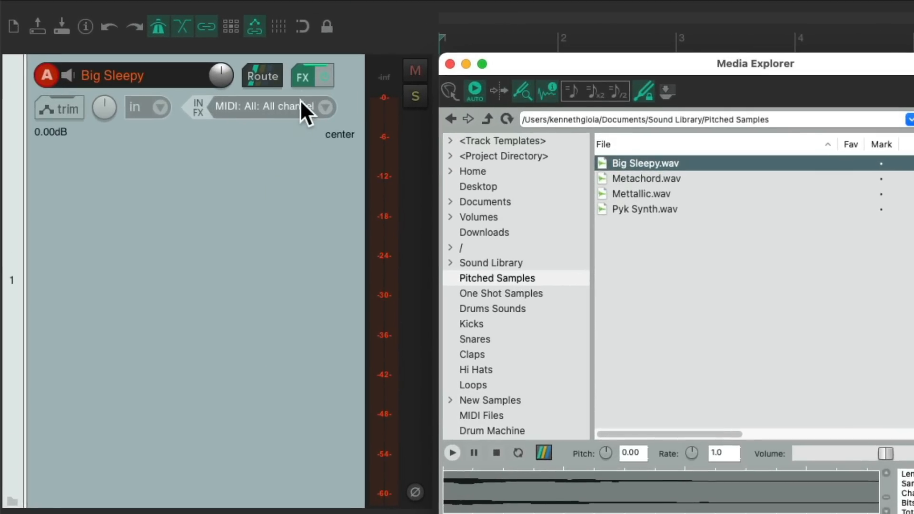
Step: Set the new track's sampler to Note (Semitone shifted) mode, root still A4
click(303, 76)
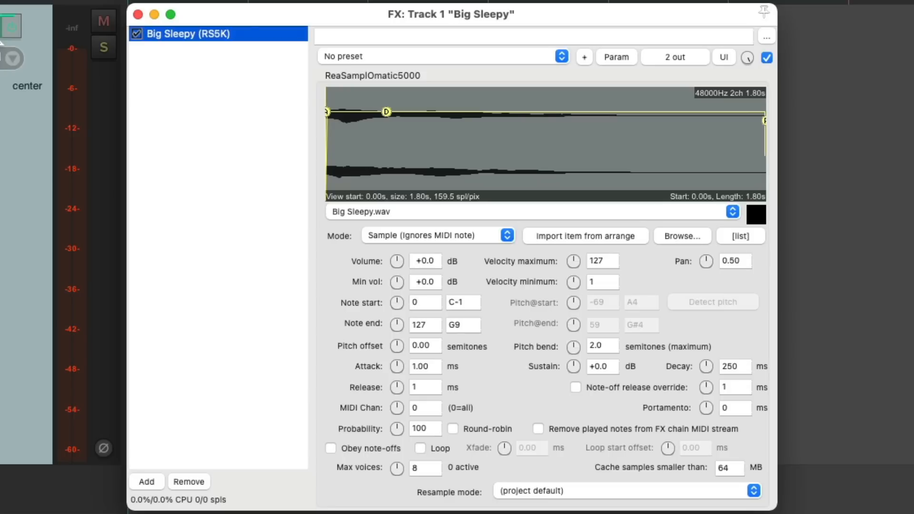
mouse_move(555, 349)
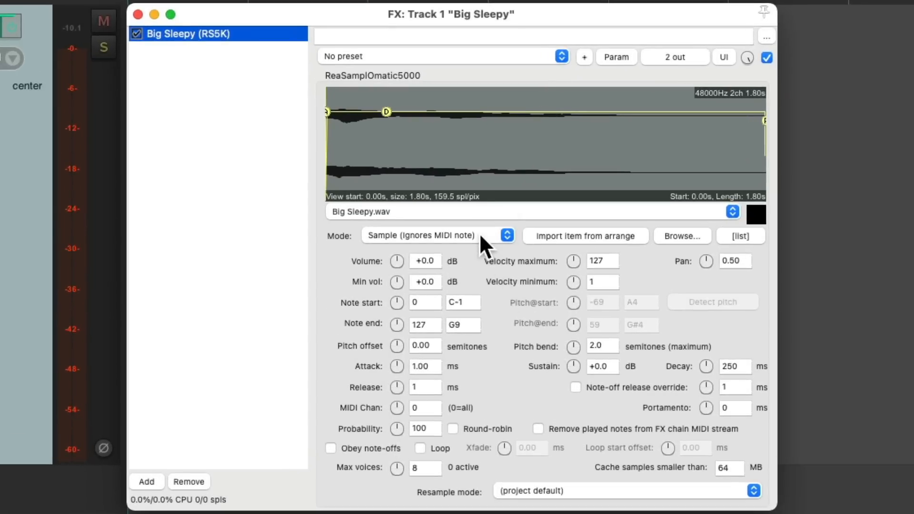
click(504, 235)
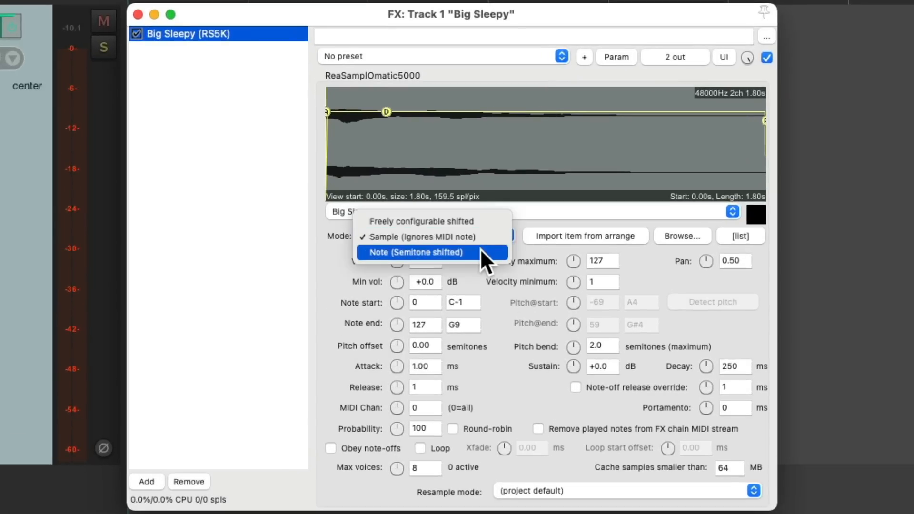
click(415, 252)
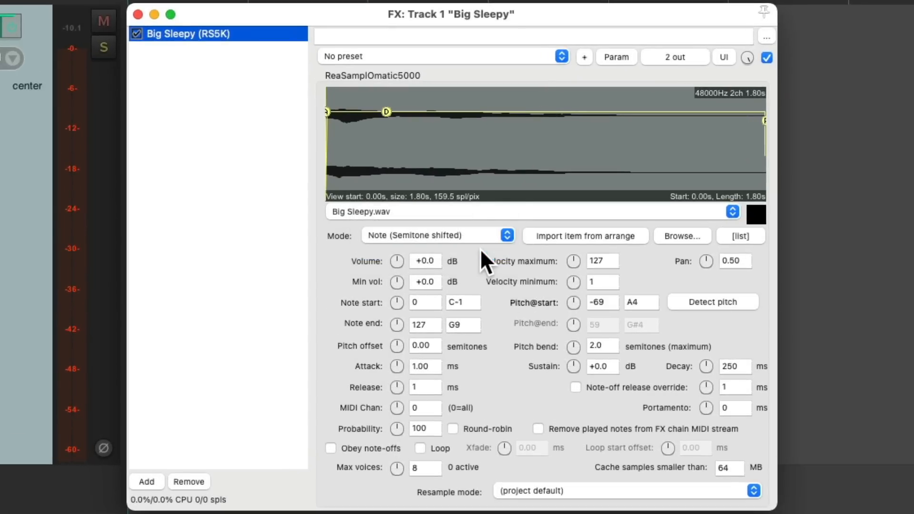
mouse_move(701, 315)
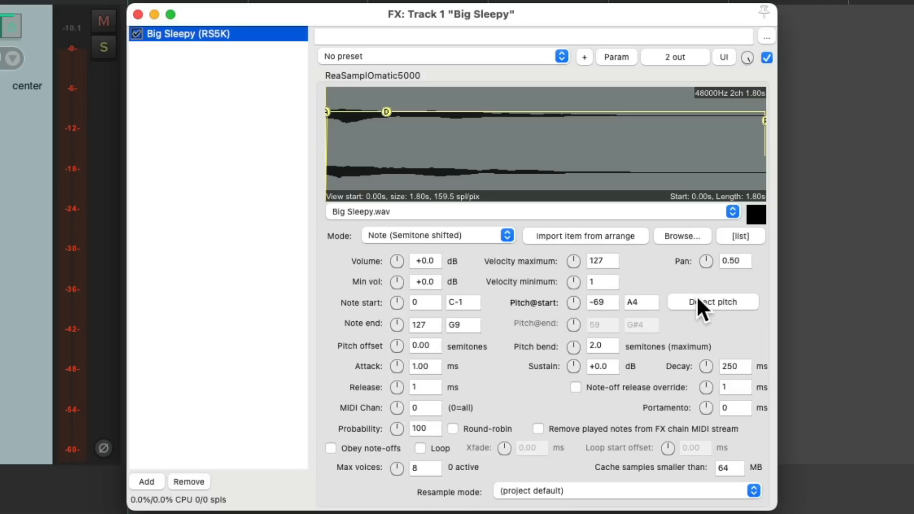
mouse_move(707, 318)
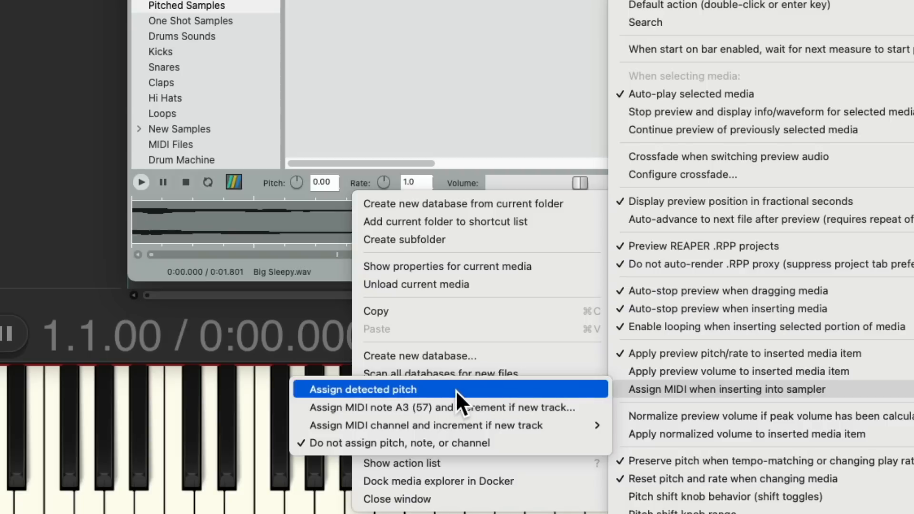
Step: Enable Assign detected pitch when inserting samples into a sampler
click(368, 389)
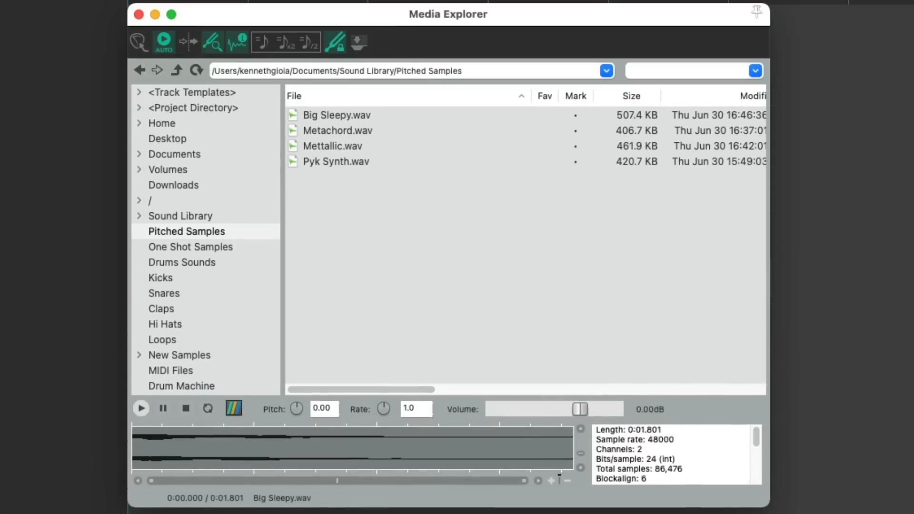
mouse_move(409, 128)
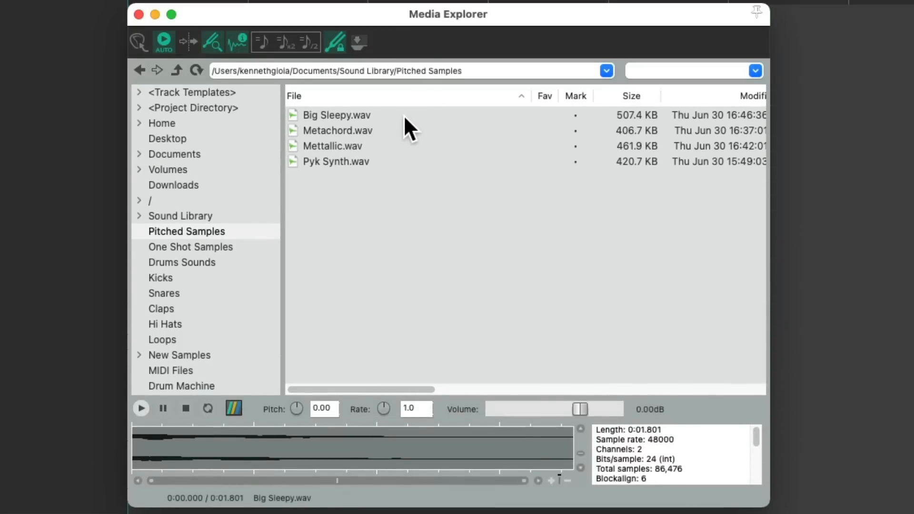
Step: Bring up the insert options for Big Sleepy.wav to reinsert it on a new track
right_click(337, 115)
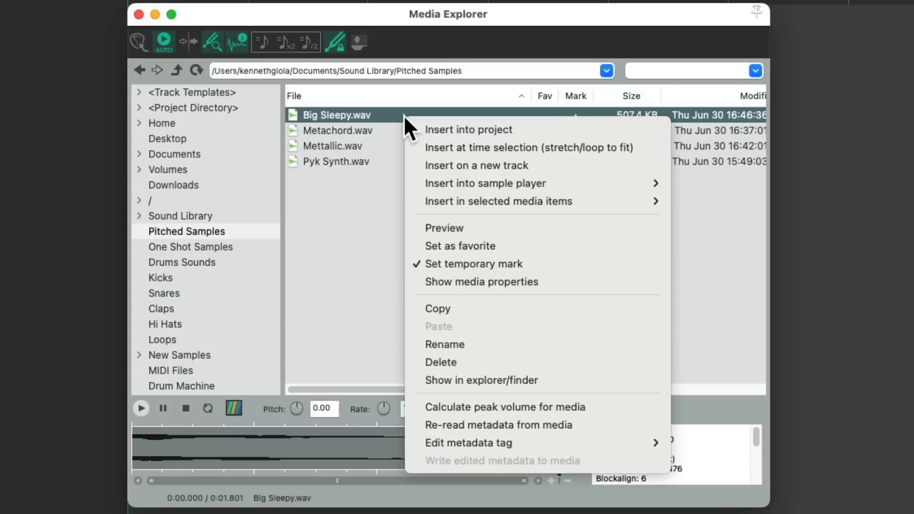
mouse_move(485, 183)
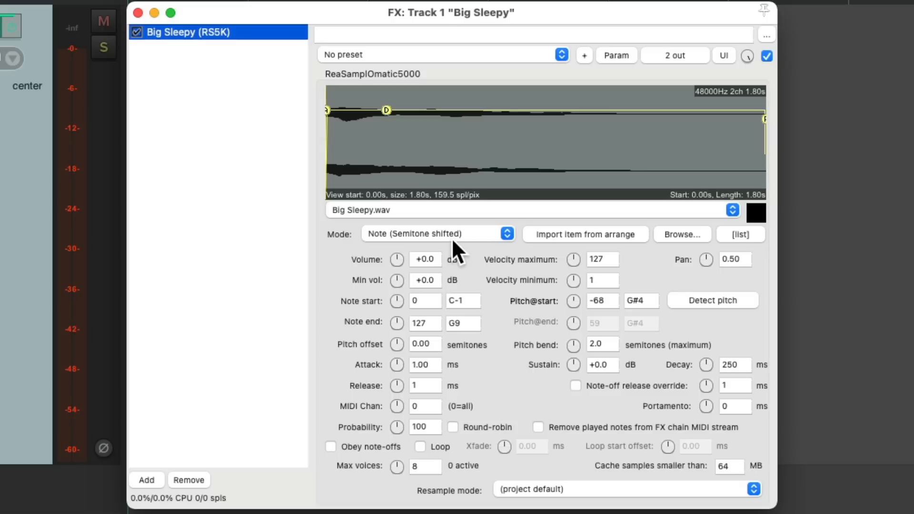
mouse_move(673, 324)
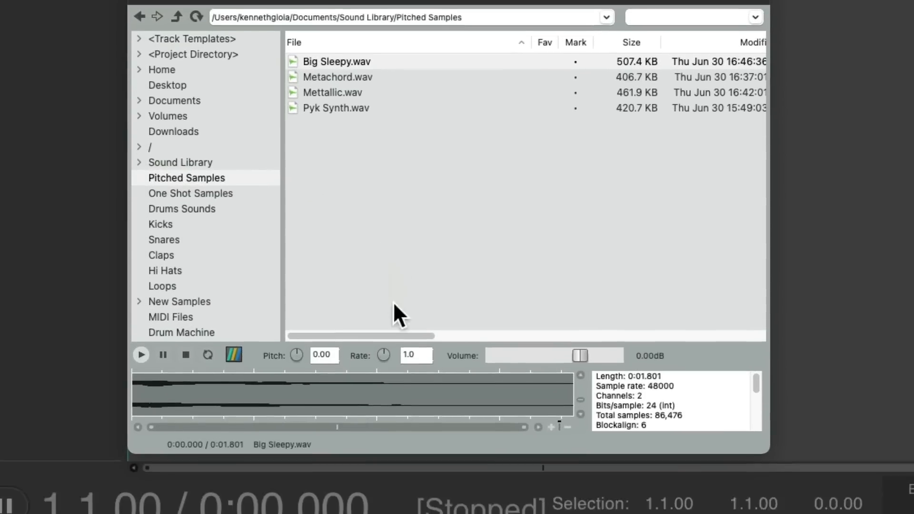
Step: Set the Media Explorer default action to insert media into a sample player on a new track
right_click(396, 316)
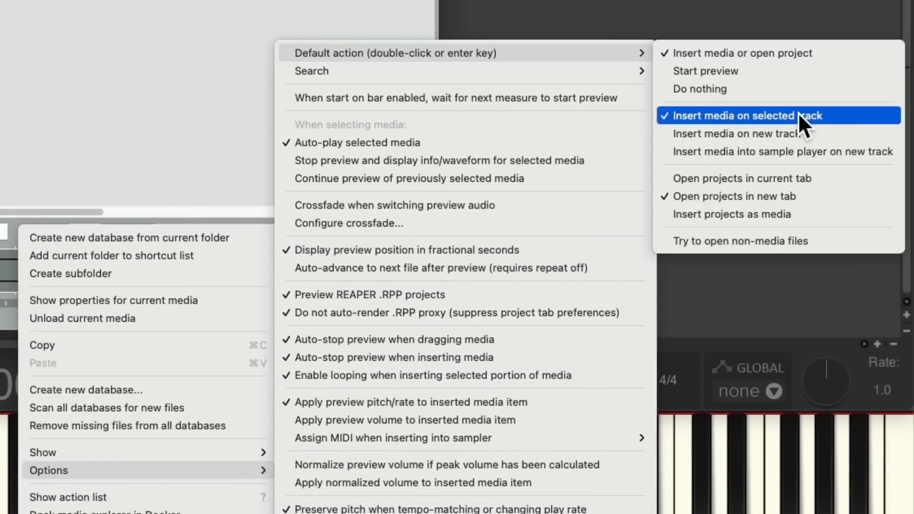
mouse_move(841, 128)
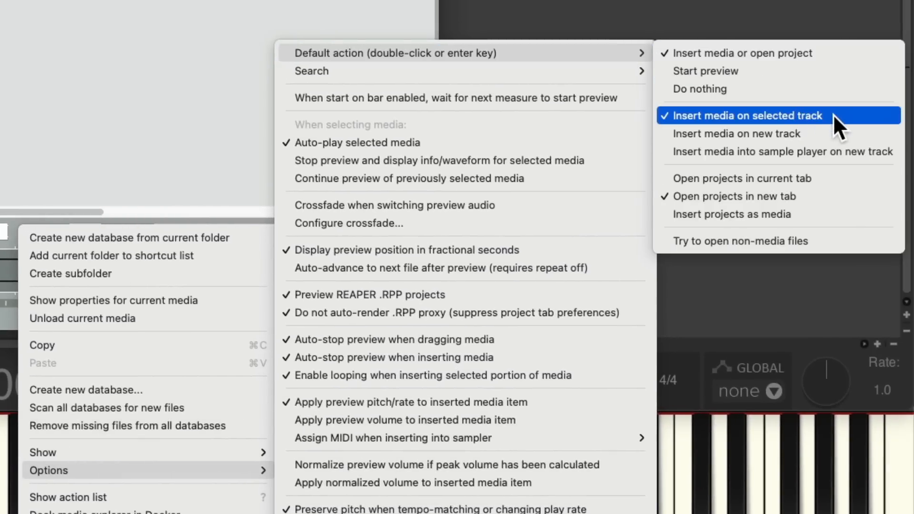
mouse_move(781, 152)
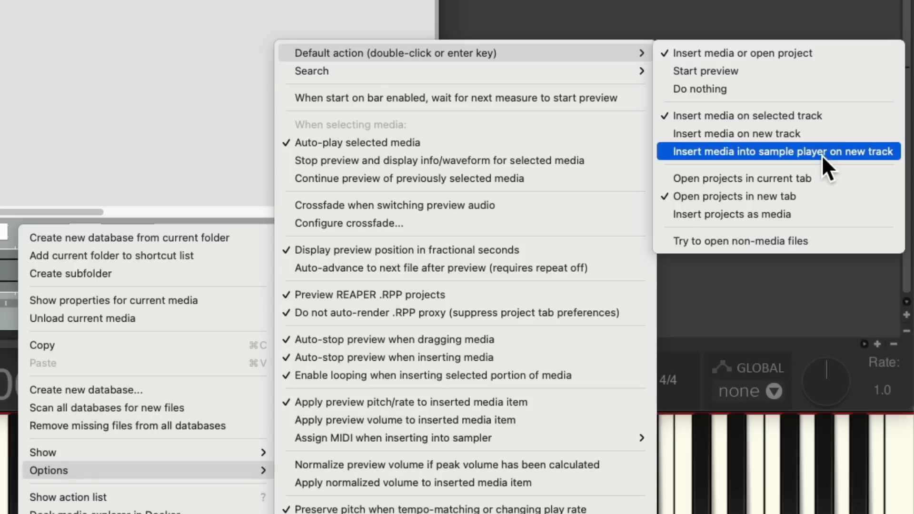
click(783, 151)
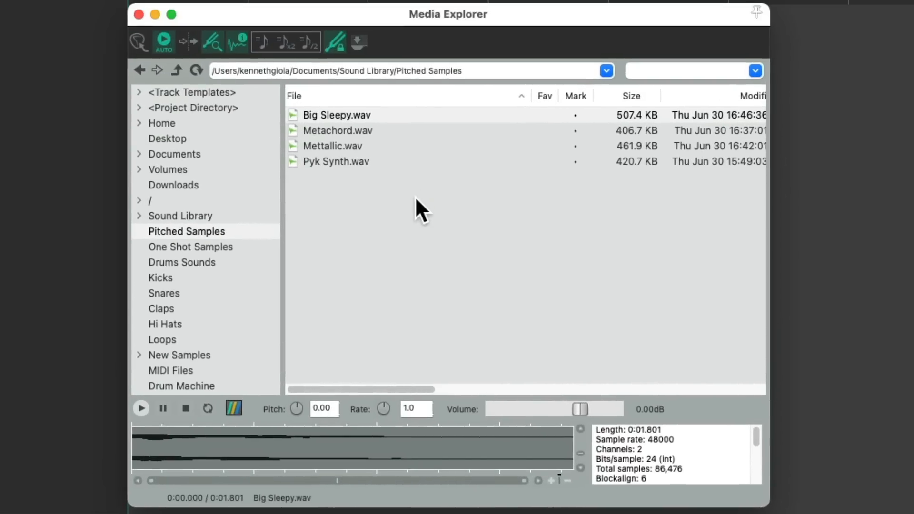
mouse_move(403, 124)
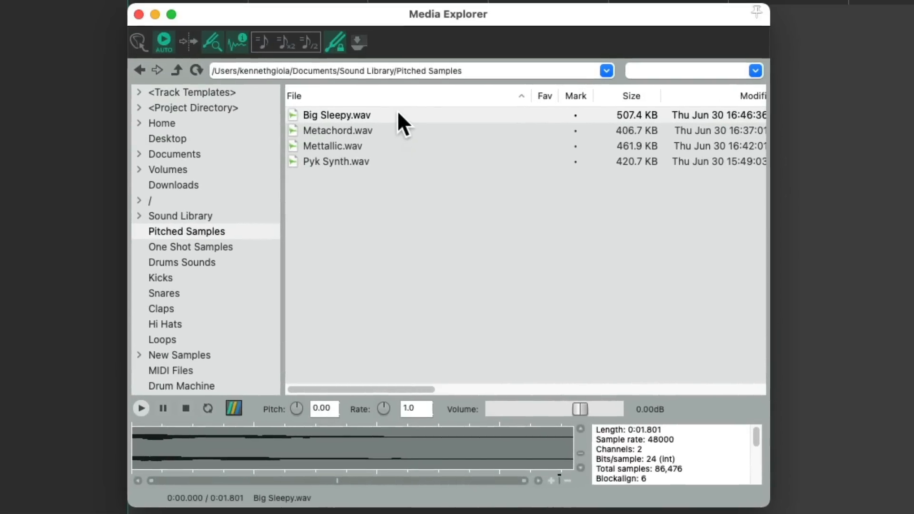
Step: Insert the pitched samples as RS5K tracks and check Metachord's sampler rooted at E3
click(337, 131)
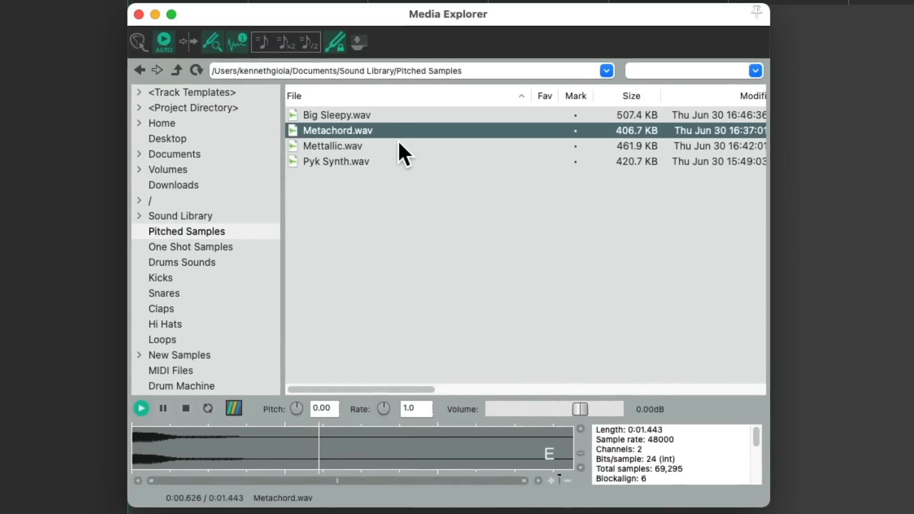
click(336, 162)
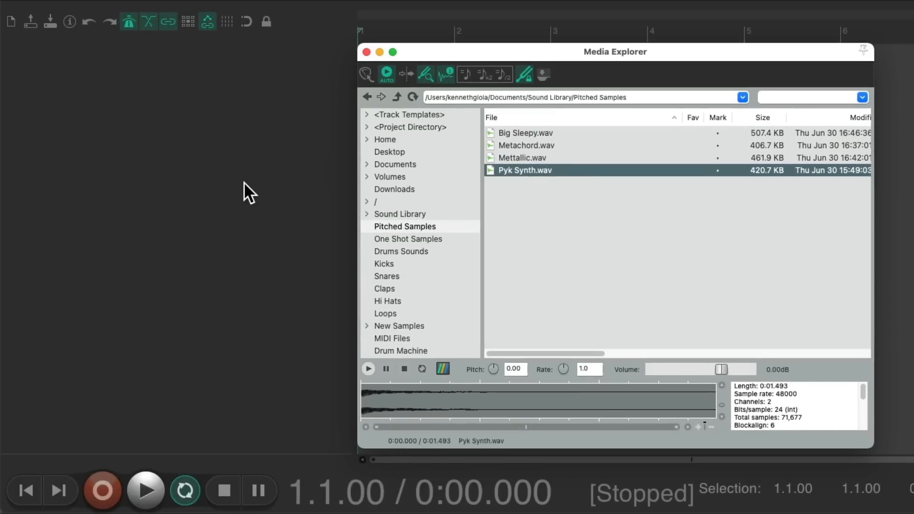
mouse_move(583, 244)
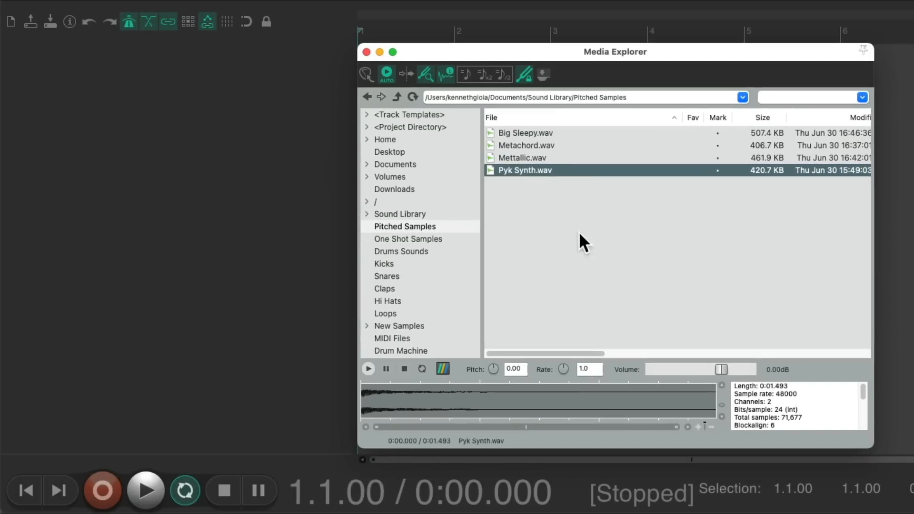
click(525, 145)
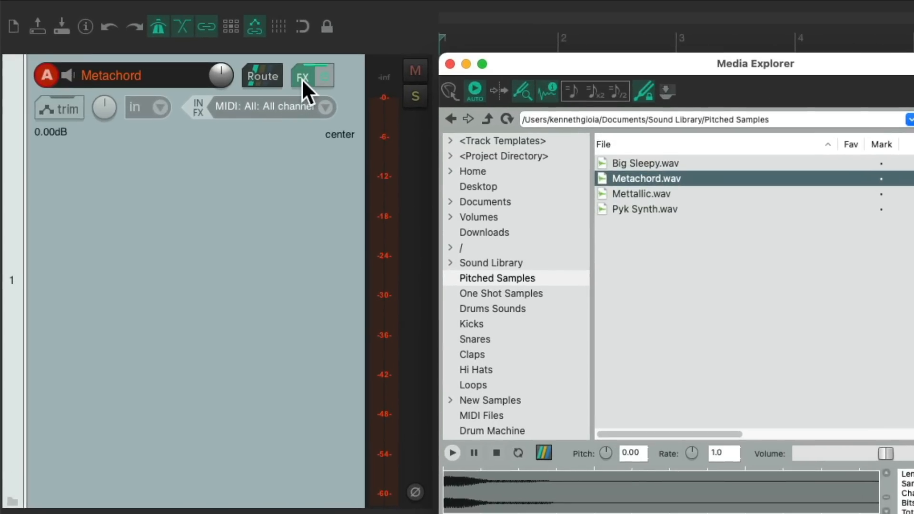
click(301, 76)
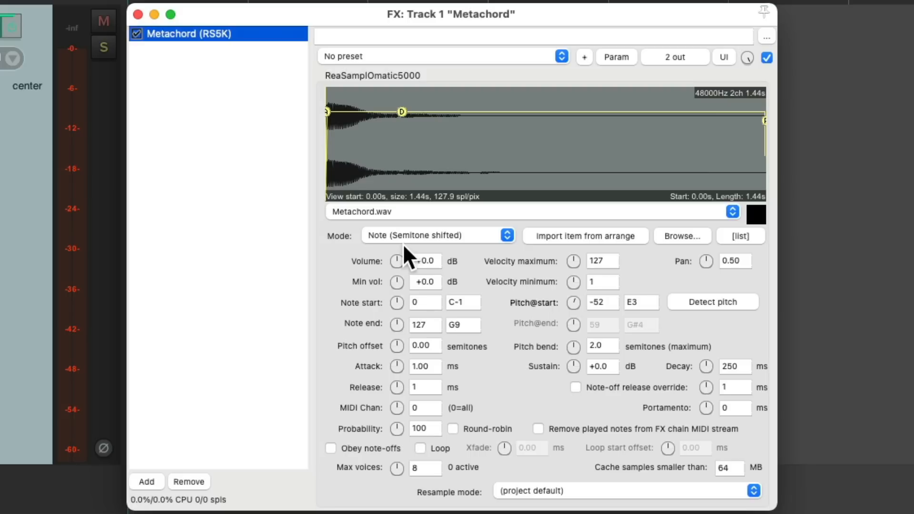
mouse_move(477, 249)
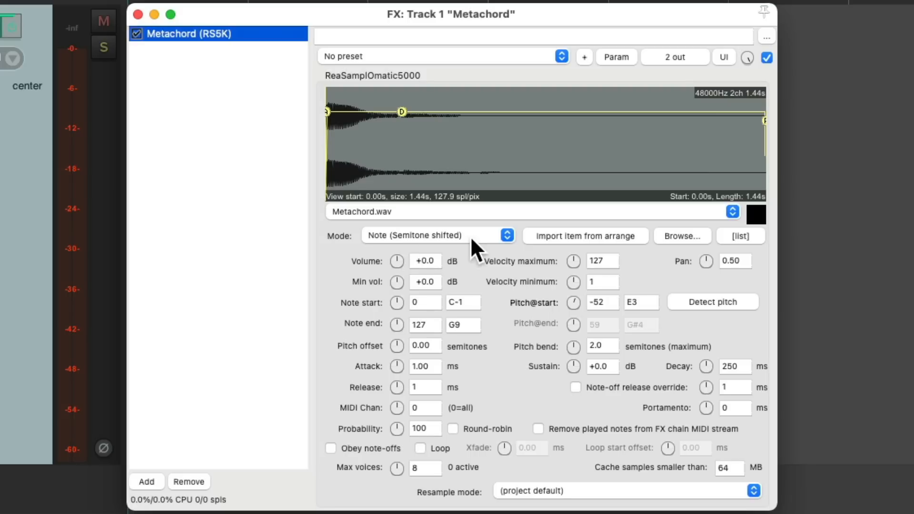
mouse_move(647, 330)
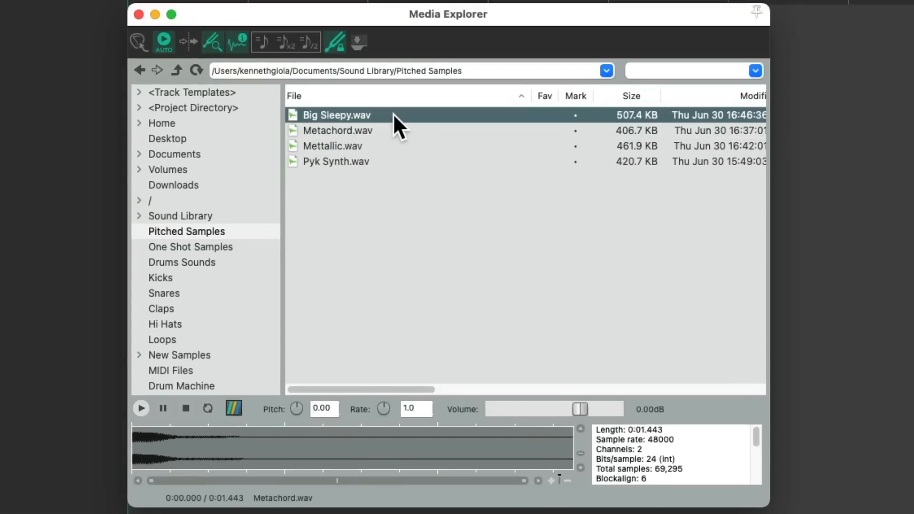
Step: Record-arm the Metachord, Mettallic and Pyk Synth tracks to audition them from the keyboard
click(337, 130)
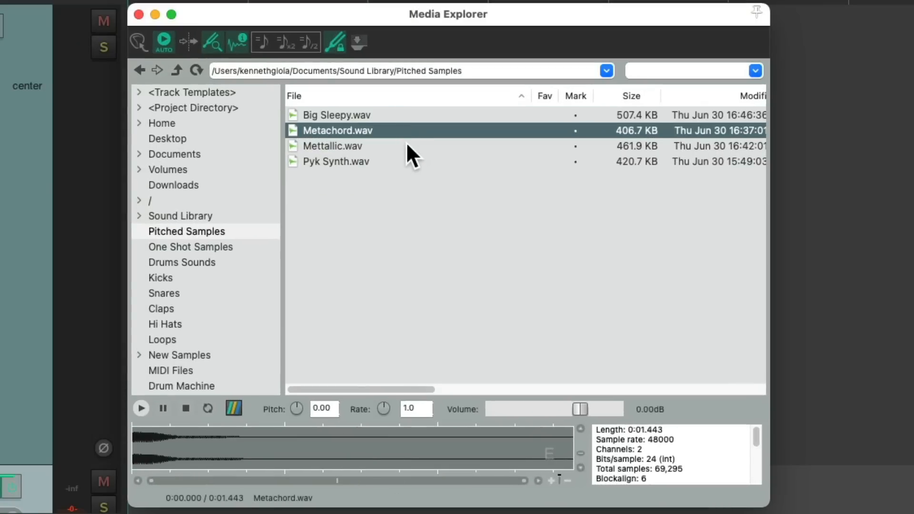
click(336, 161)
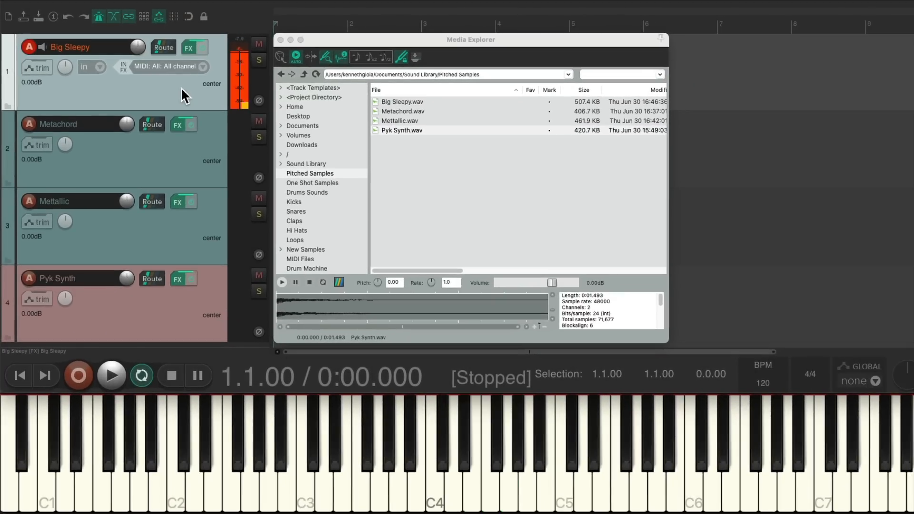
click(70, 124)
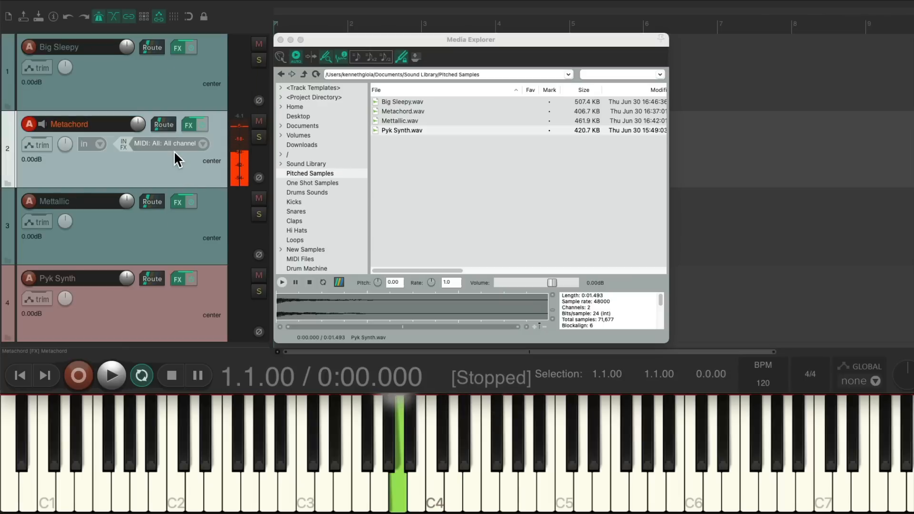
click(66, 201)
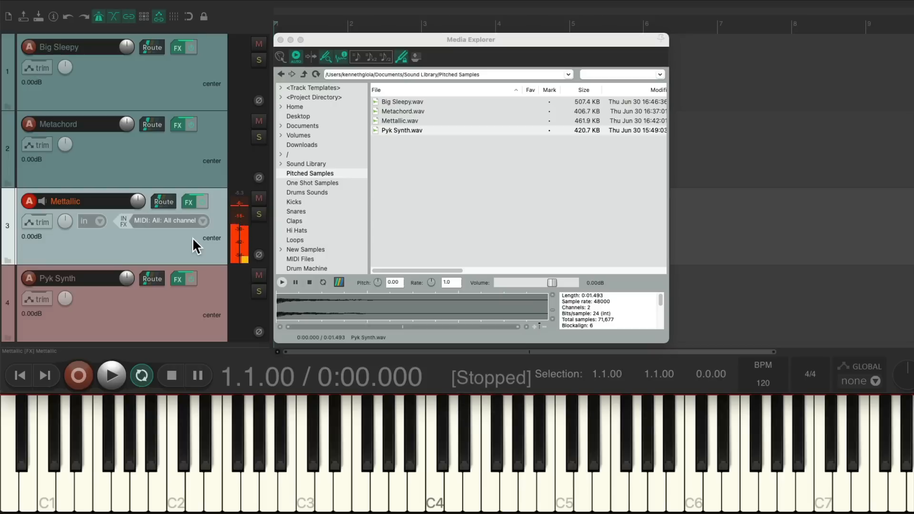
mouse_move(185, 308)
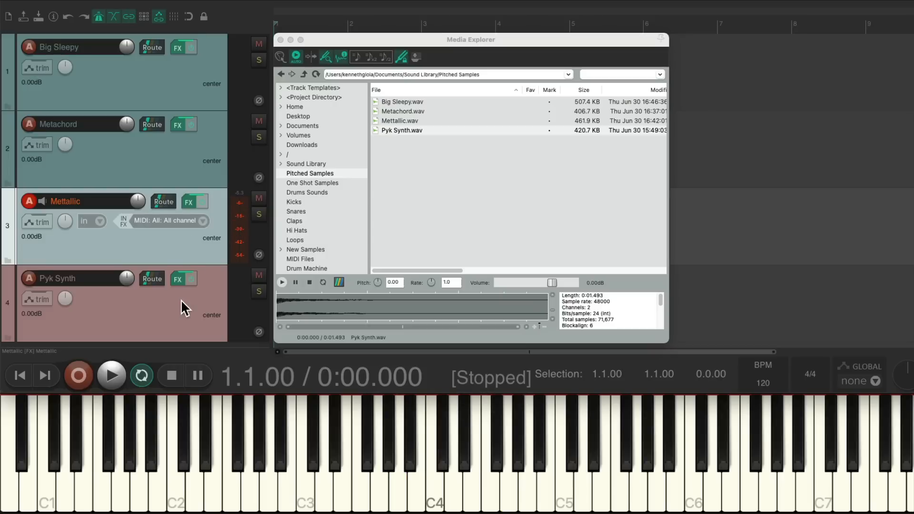
click(70, 279)
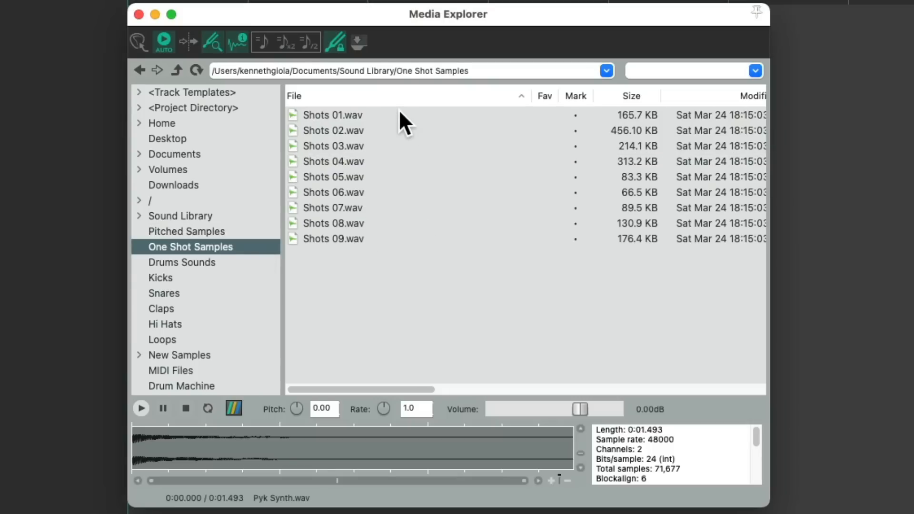
Step: Preview Shots 03, 05, 08 and 09 in the One Shot Samples folder
click(333, 146)
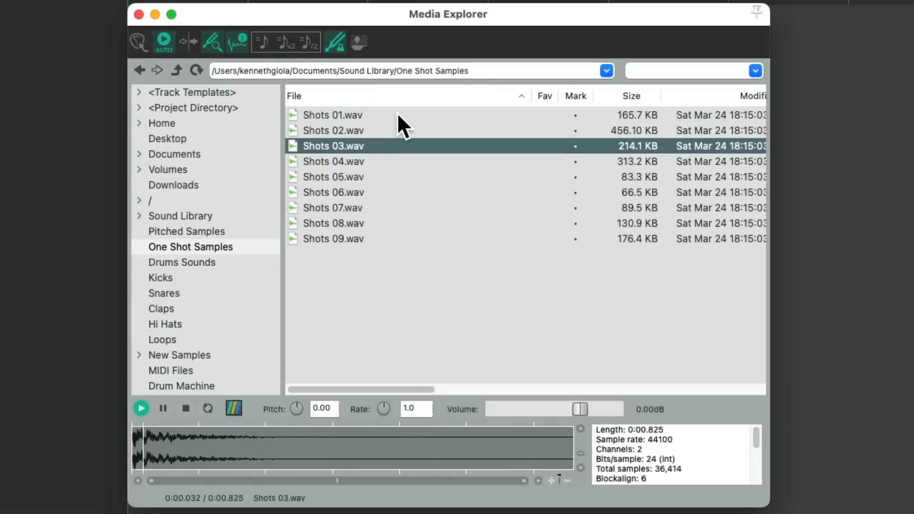
click(334, 177)
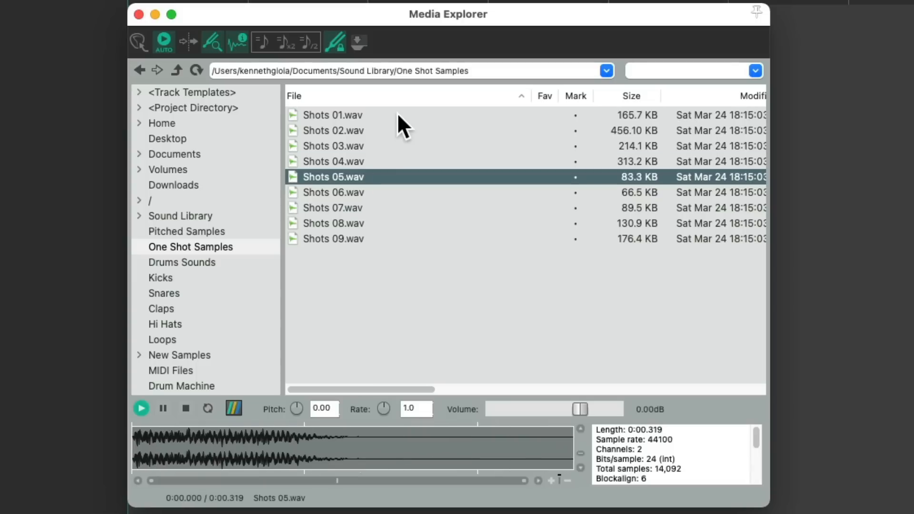
click(334, 223)
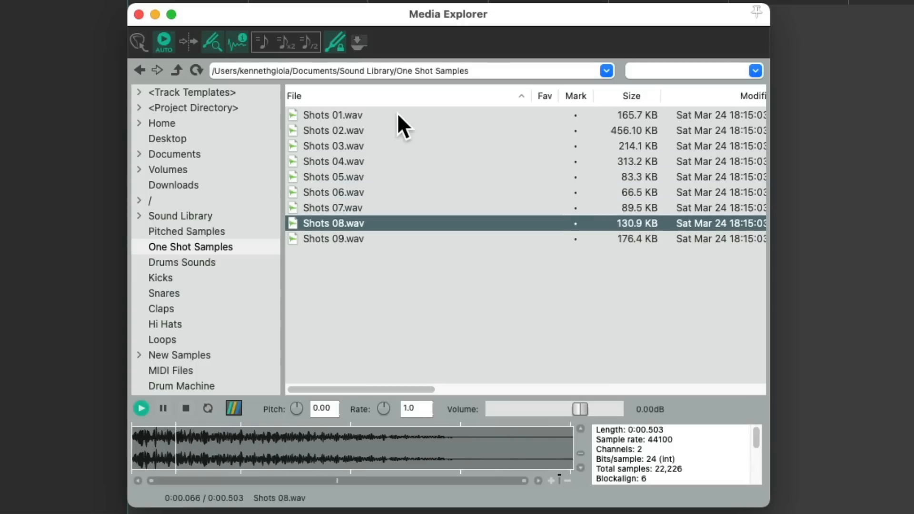
click(333, 238)
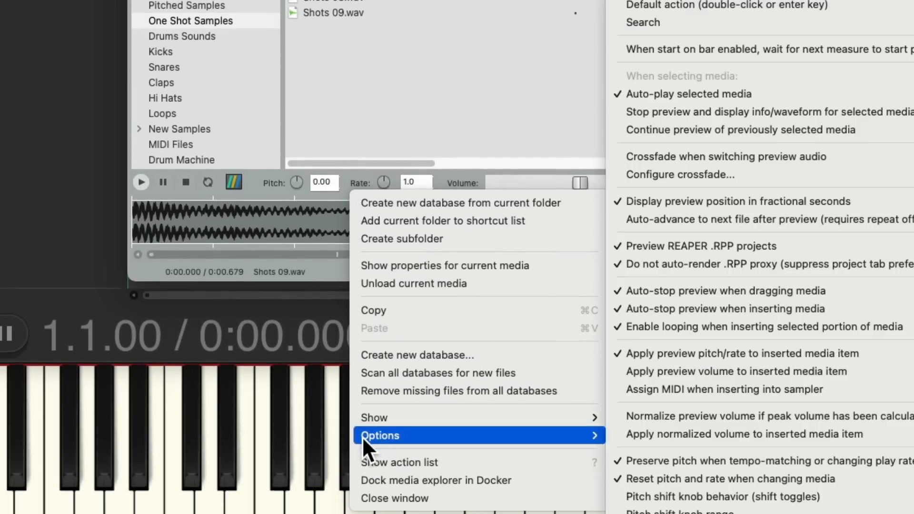
mouse_move(723, 389)
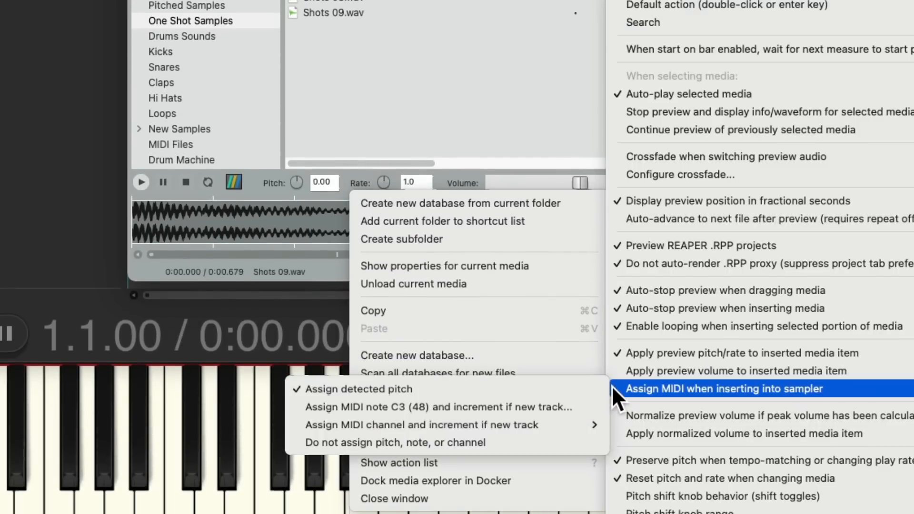
mouse_move(554, 388)
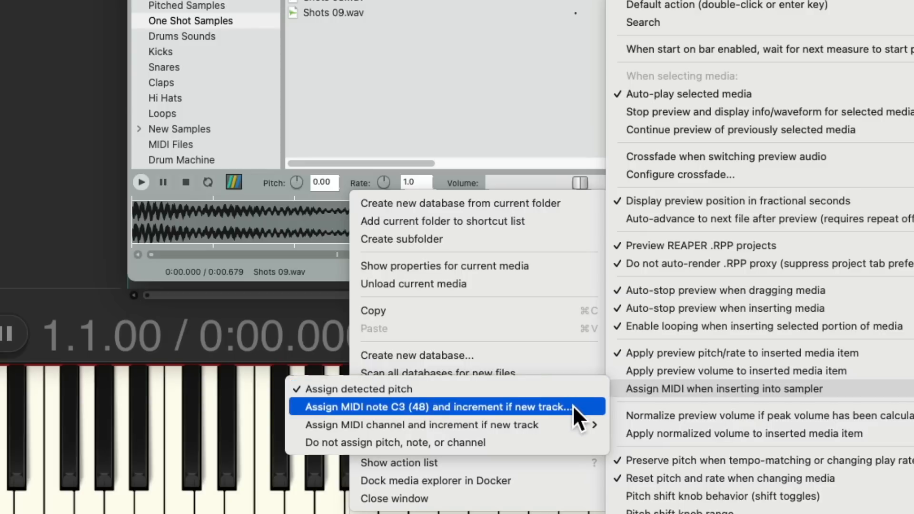
Step: Set insertion to assign MIDI note C3 (48) incrementing per new track, range C3 to C4
click(433, 406)
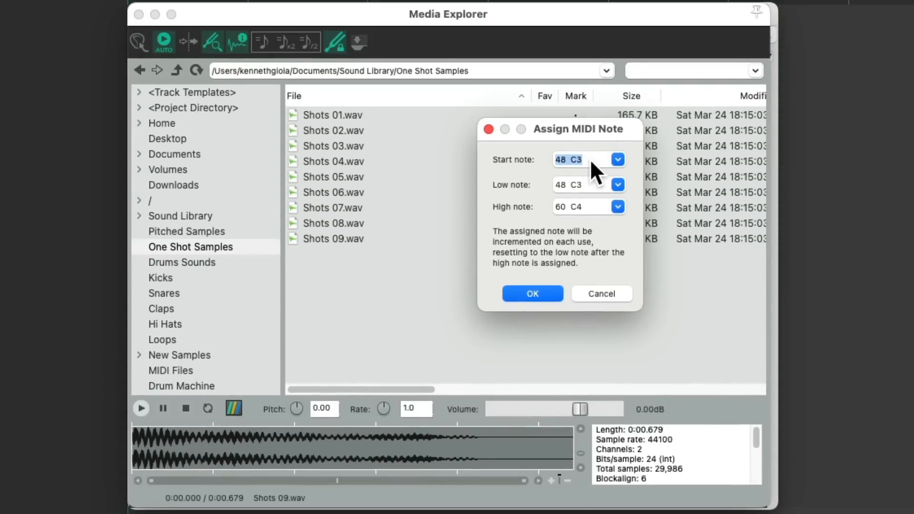
click(531, 293)
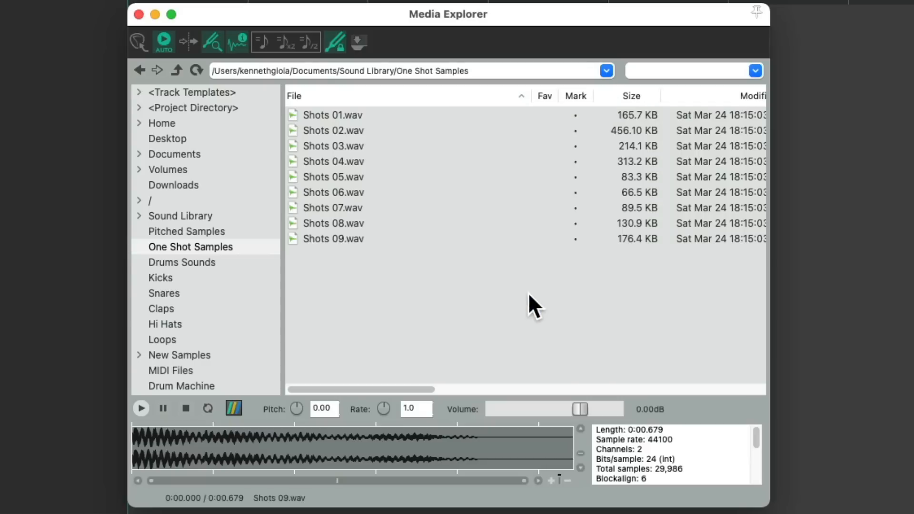
mouse_move(376, 169)
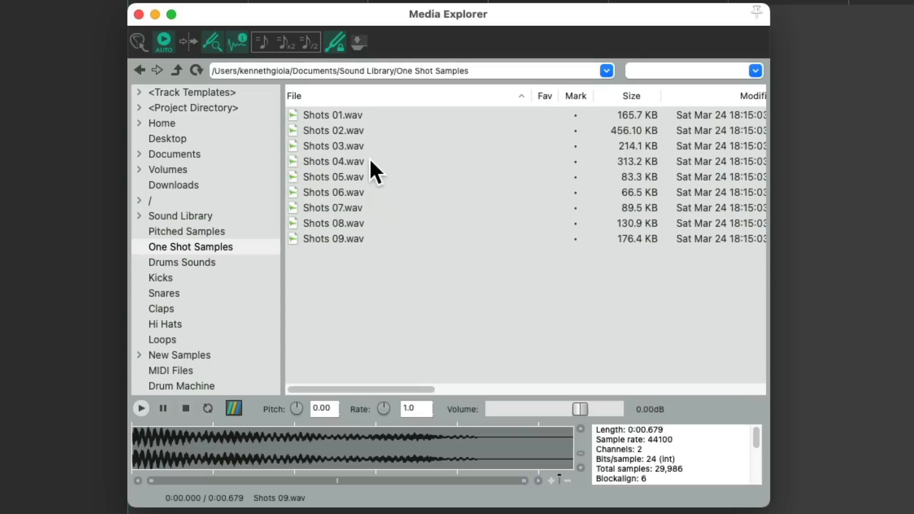
mouse_move(396, 127)
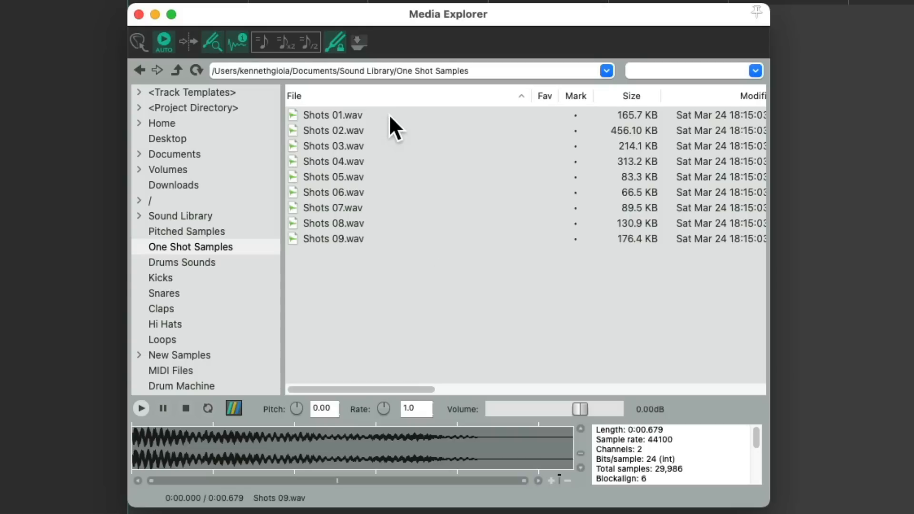
Step: Insert Shots 01 through Shots 09 as nine new RS5K sampler tracks
click(332, 115)
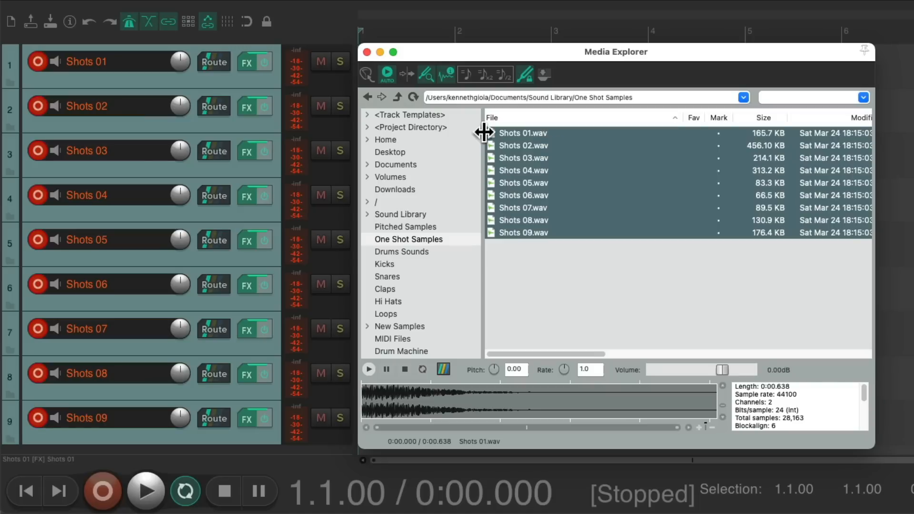
mouse_move(237, 212)
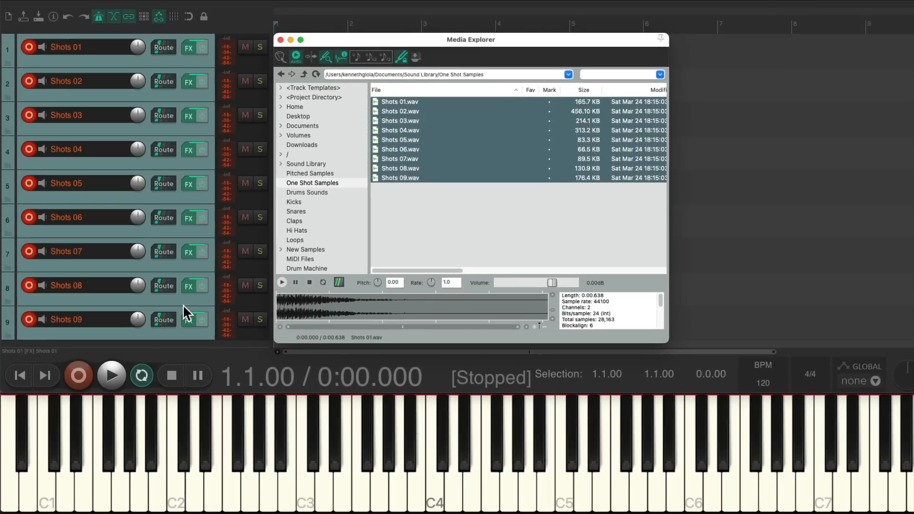
mouse_move(311, 488)
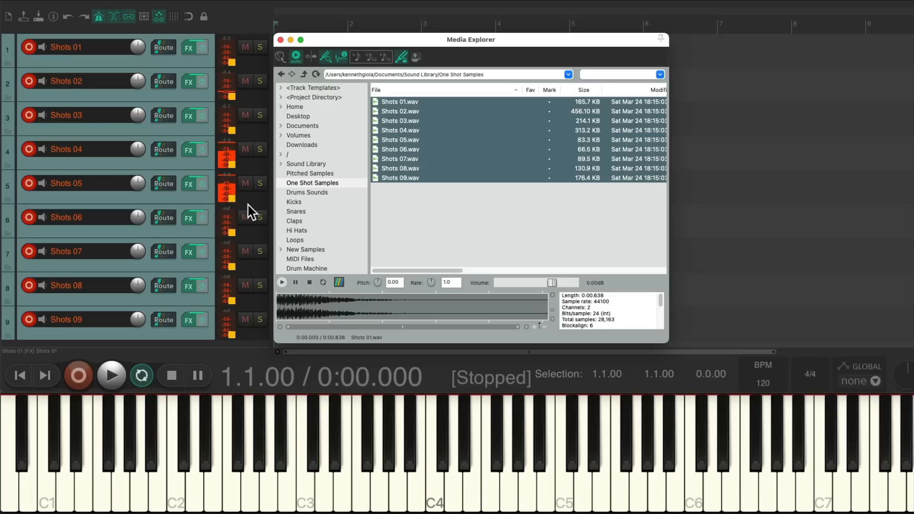
click(388, 442)
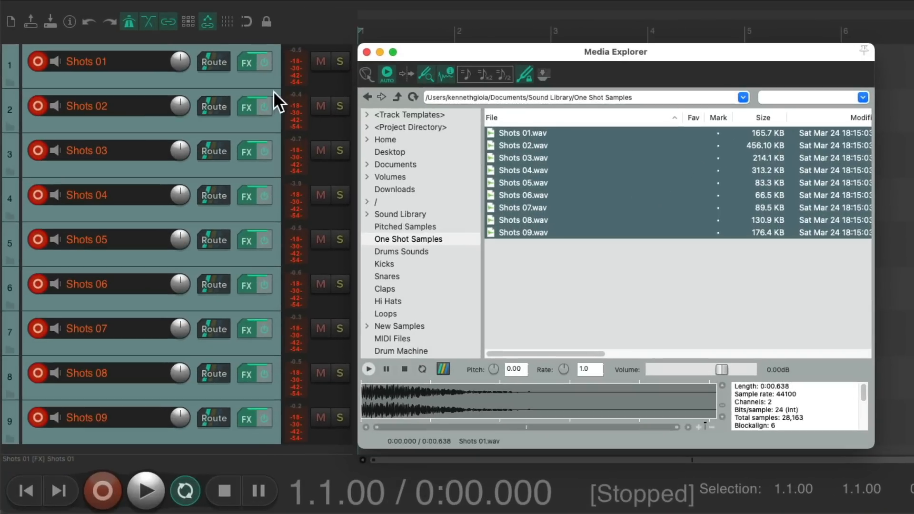
mouse_move(292, 401)
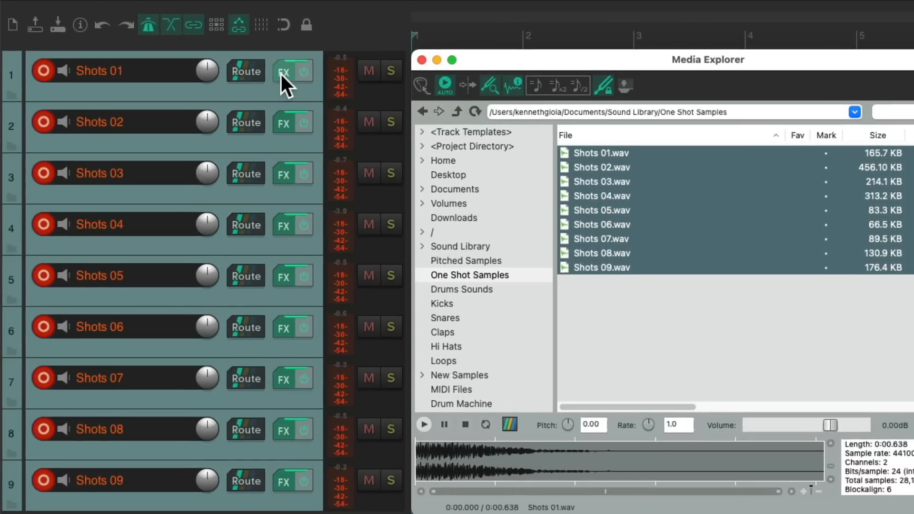
Step: Move the remaining samplers, including Shots 09, into the first track's FX chain
click(285, 71)
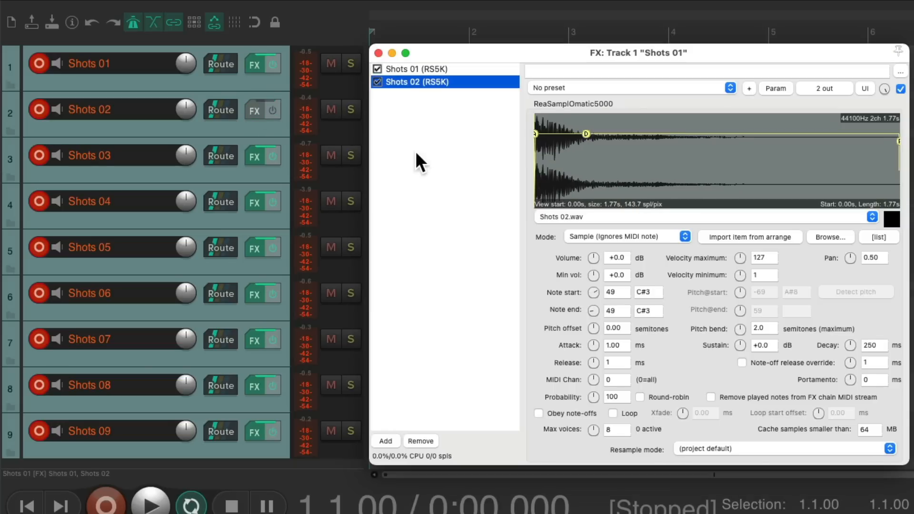
mouse_move(461, 108)
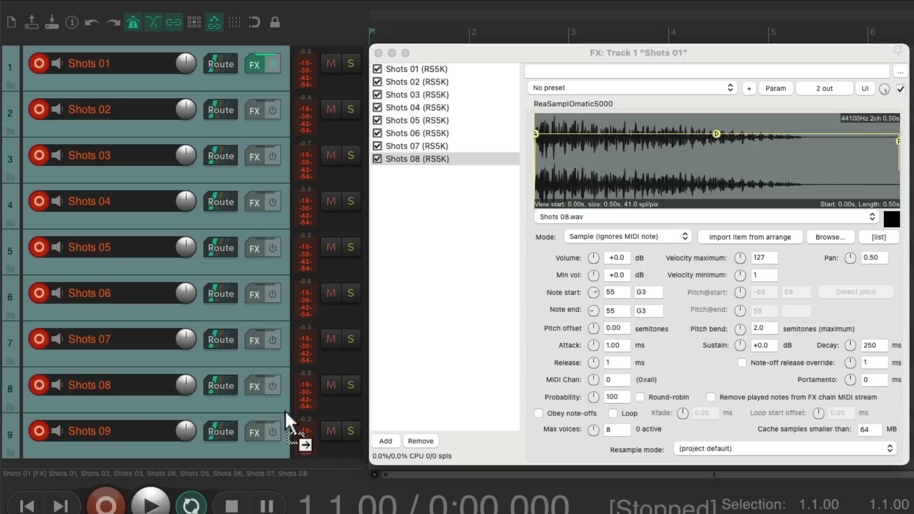
click(415, 172)
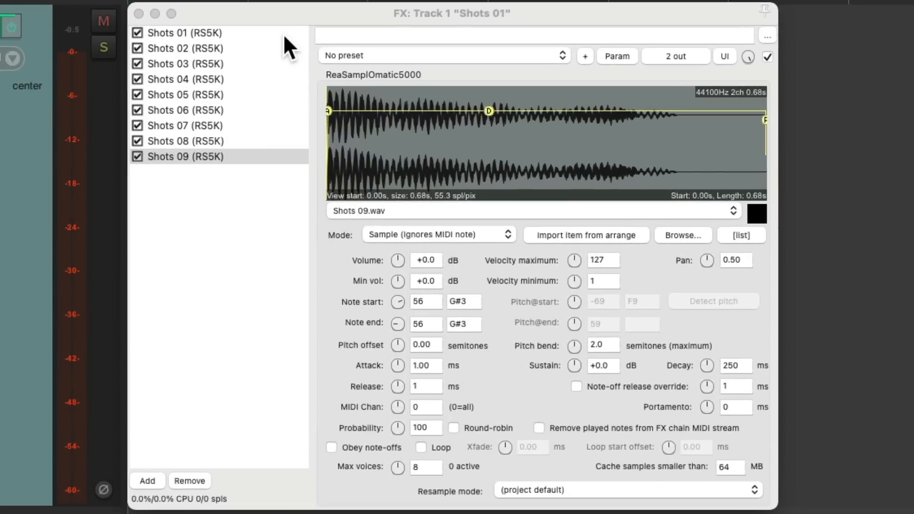
Step: Verify the Shots 01, 02 and 03 samplers sit on consecutive notes C3, C#3, D3
click(187, 32)
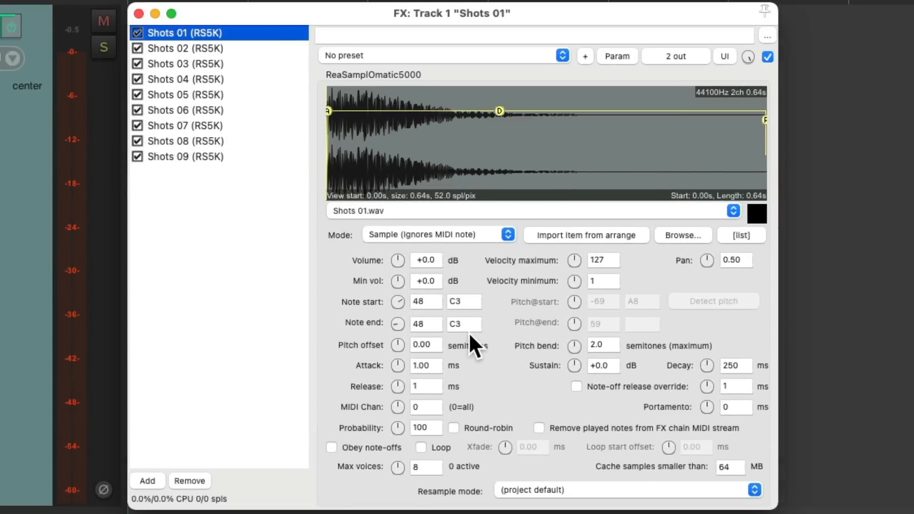
mouse_move(280, 46)
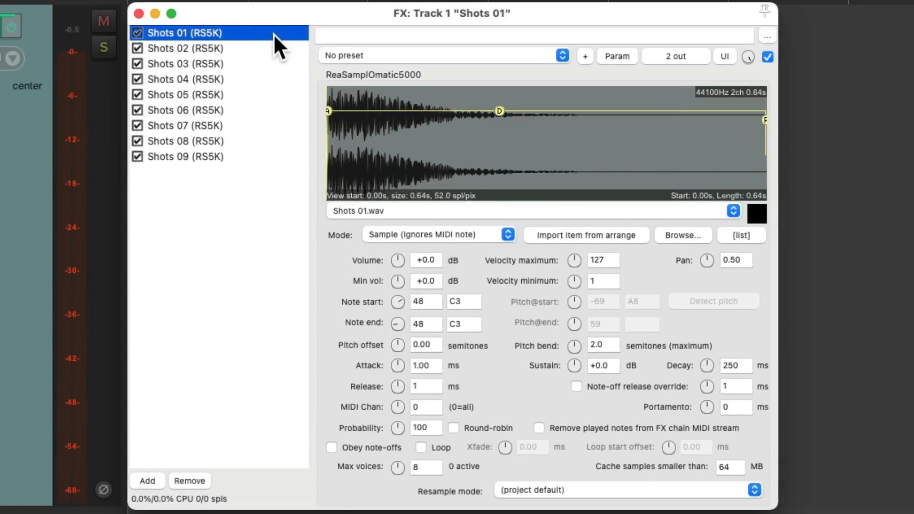
click(189, 48)
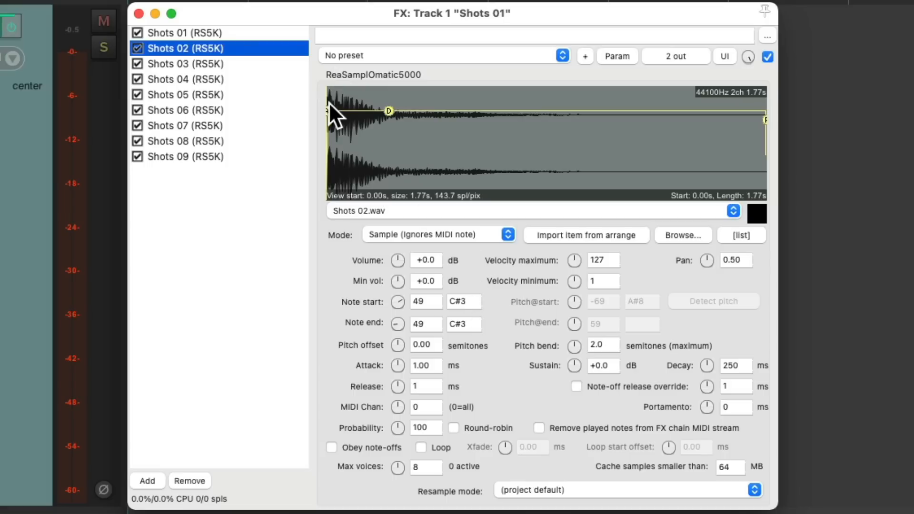
click(187, 64)
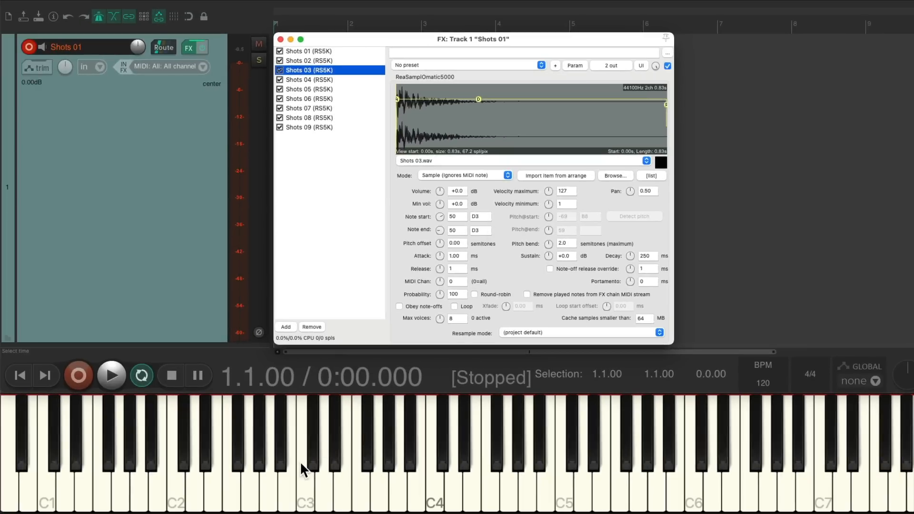
mouse_move(335, 442)
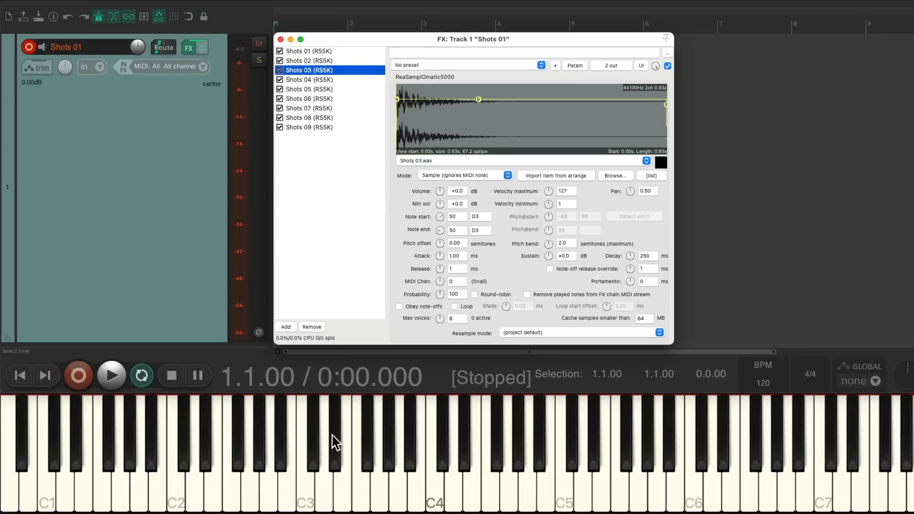